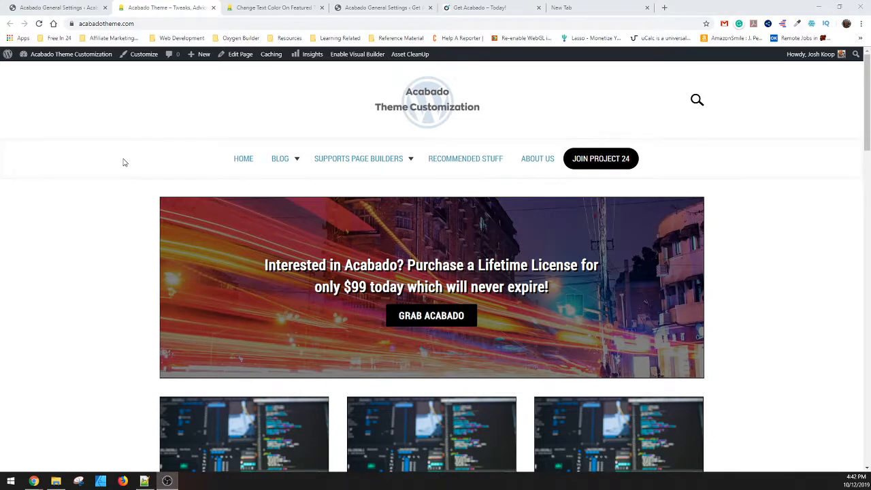
Step: Scroll the tutorial article down to the featured-tile Custom CSS snippets and example images
{"action": "scroll", "scroll_direction": "down", "scroll_amount": 3}
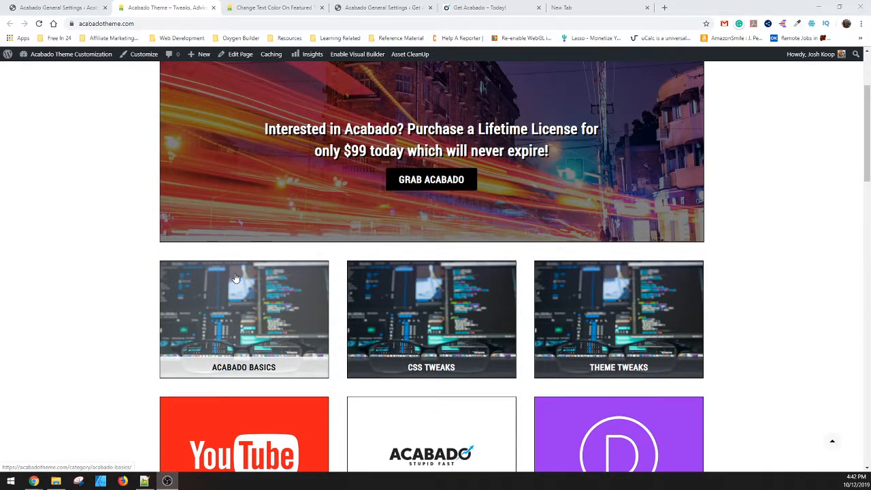
{"action": "mouse_move", "coordinate": [335, 308]}
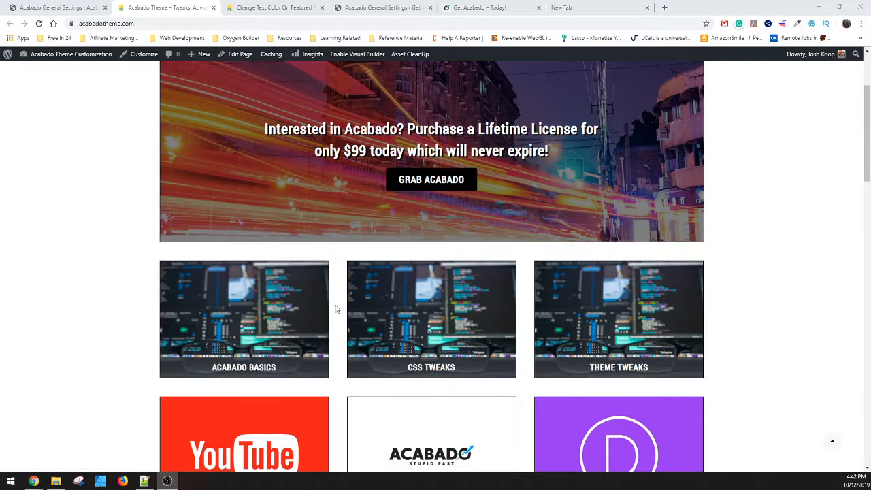
{"action": "mouse_move", "coordinate": [112, 266]}
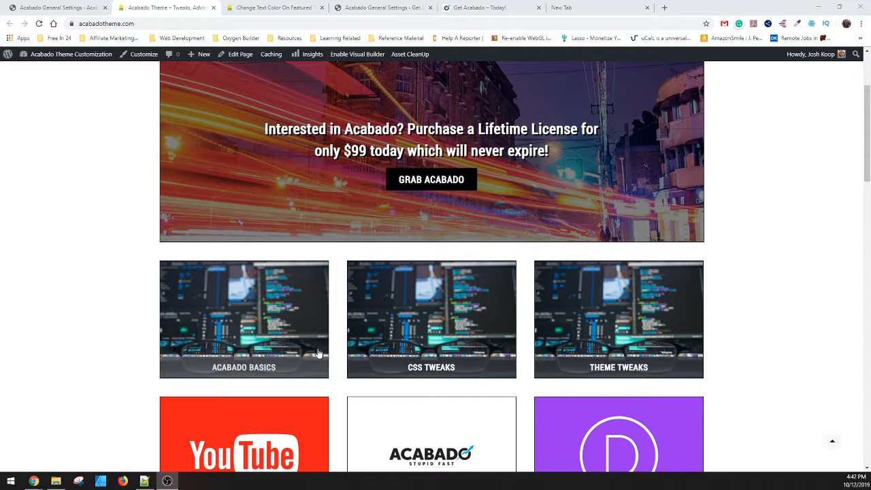
{"action": "scroll", "scroll_direction": "down", "scroll_amount": 3}
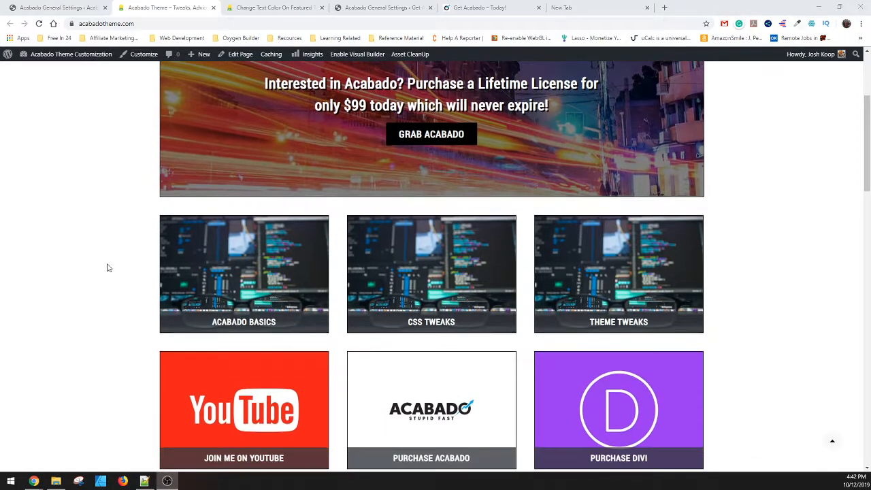
{"action": "scroll", "scroll_direction": "down", "scroll_amount": 3}
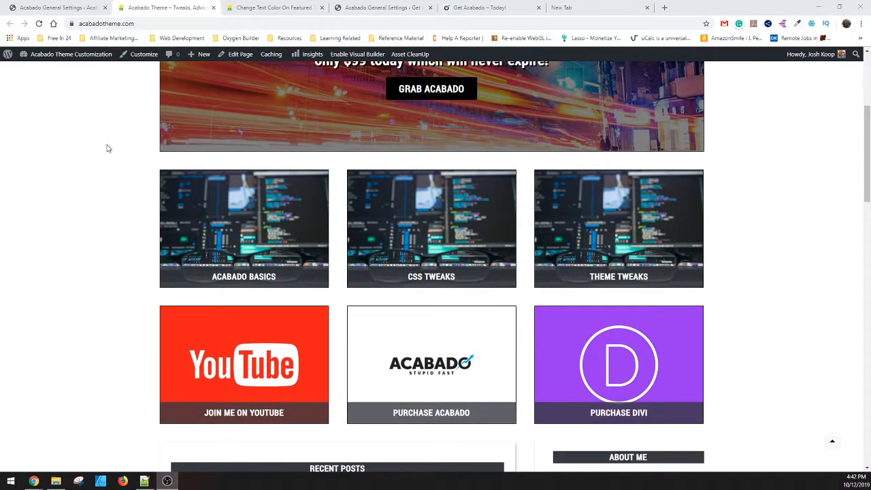
{"action": "mouse_move", "coordinate": [262, 281]}
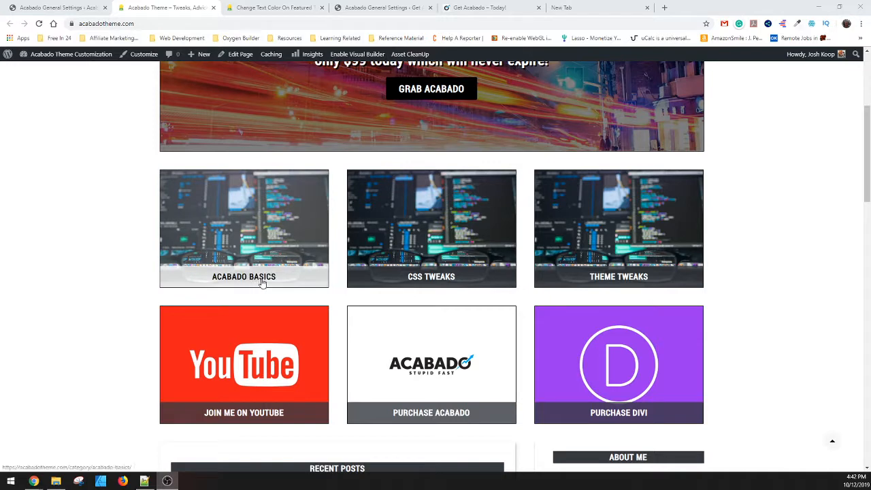
{"action": "mouse_move", "coordinate": [283, 291]}
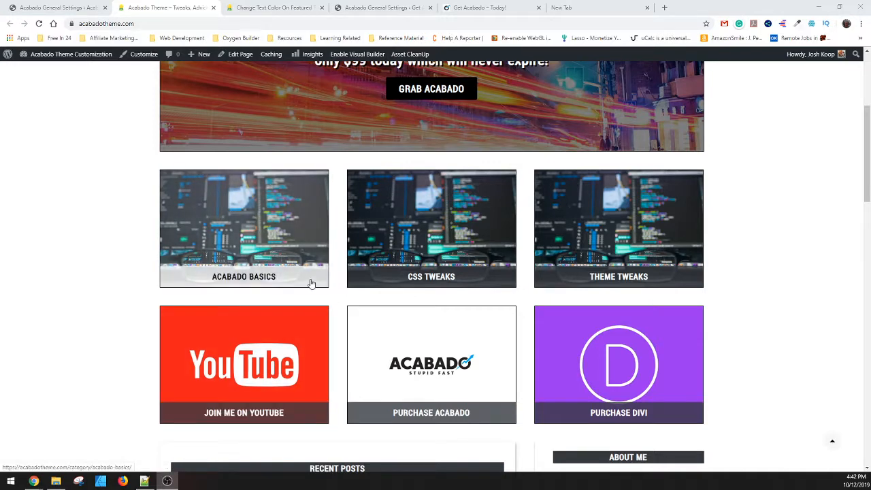
{"action": "mouse_move", "coordinate": [126, 248]}
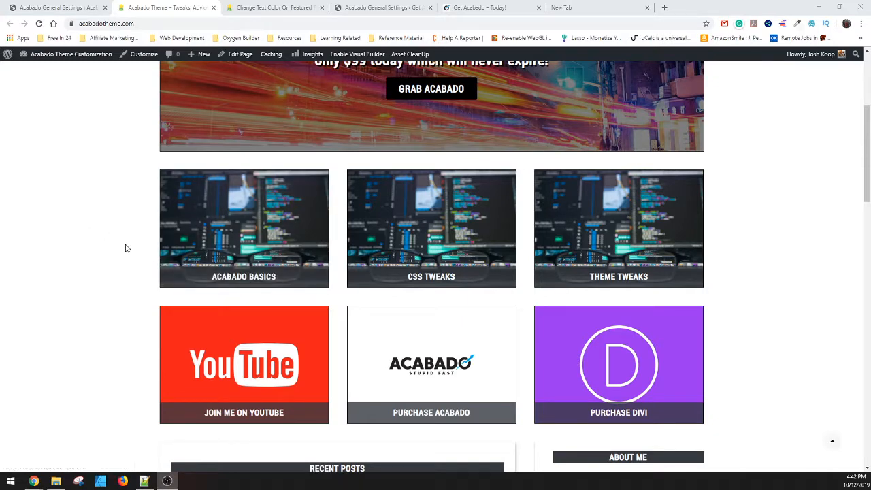
{"action": "mouse_move", "coordinate": [109, 238]}
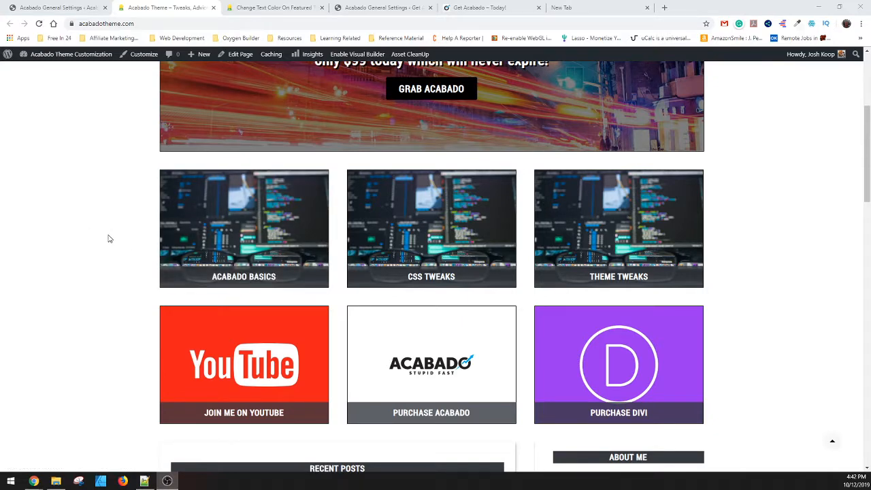
{"action": "mouse_move", "coordinate": [94, 282]}
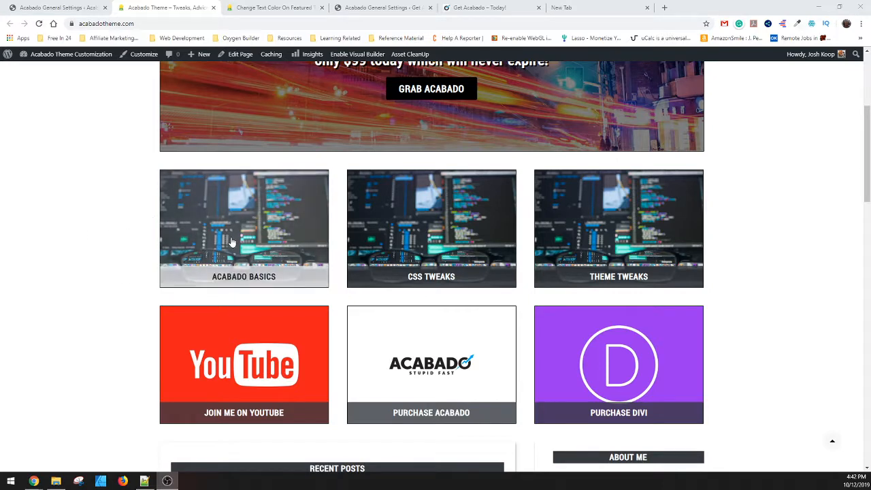
{"action": "mouse_move", "coordinate": [106, 221]}
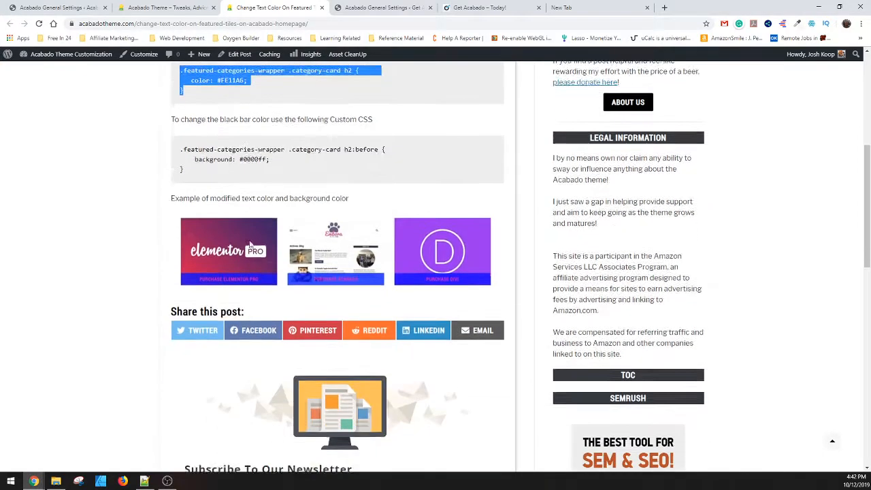
{"action": "scroll", "scroll_direction": "down", "scroll_amount": 3}
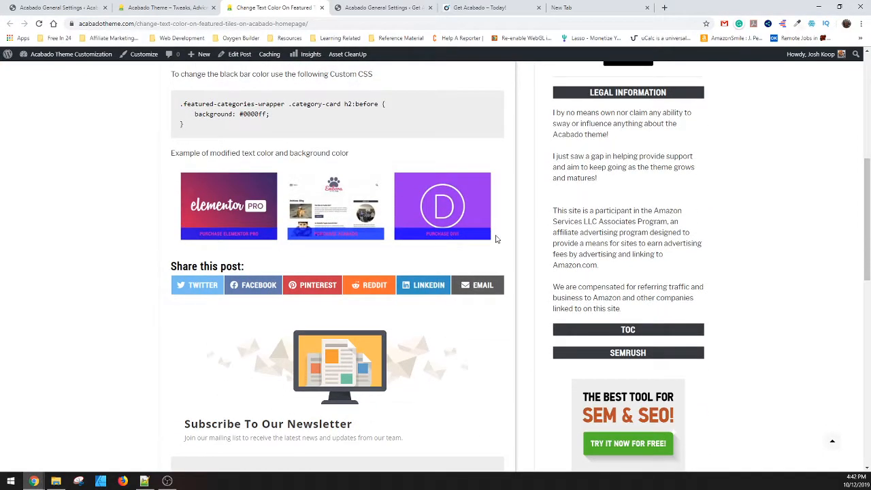
{"action": "mouse_move", "coordinate": [242, 237]}
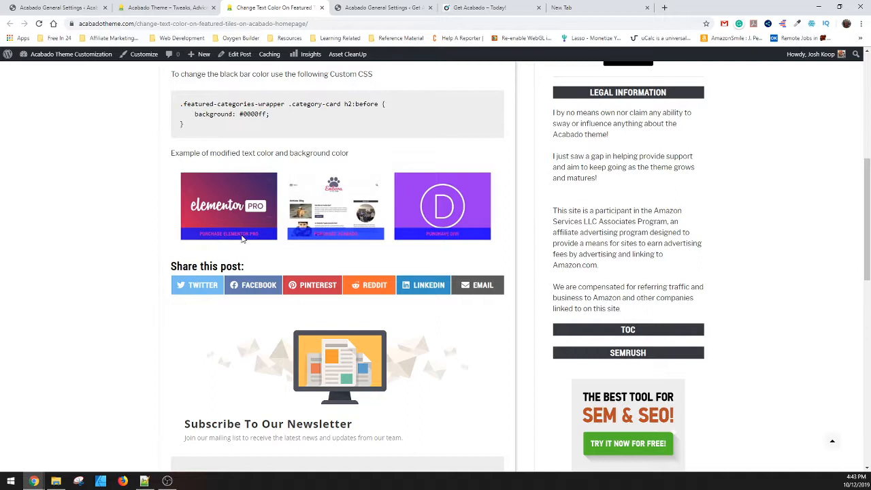
{"action": "mouse_move", "coordinate": [291, 239]}
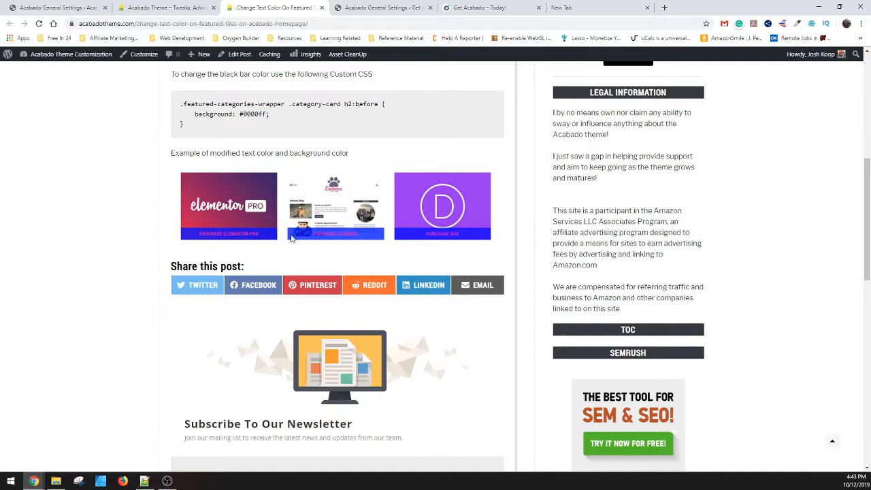
{"action": "mouse_move", "coordinate": [333, 237]}
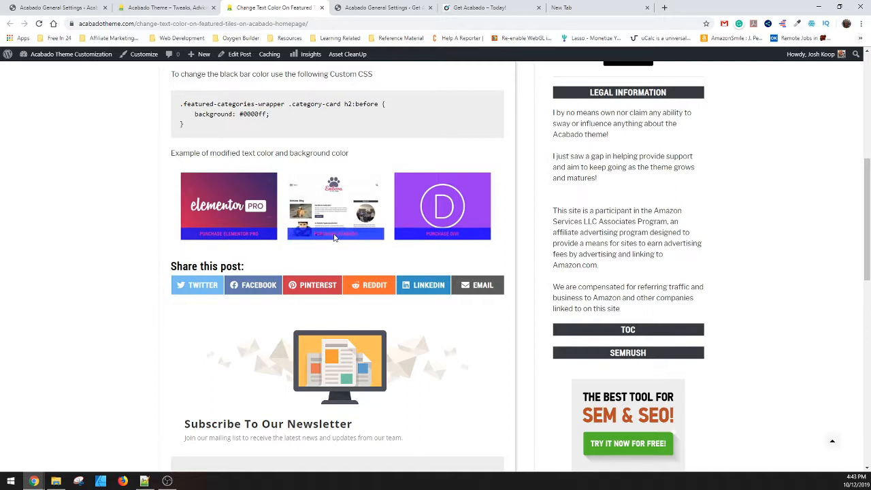
{"action": "mouse_move", "coordinate": [295, 256]}
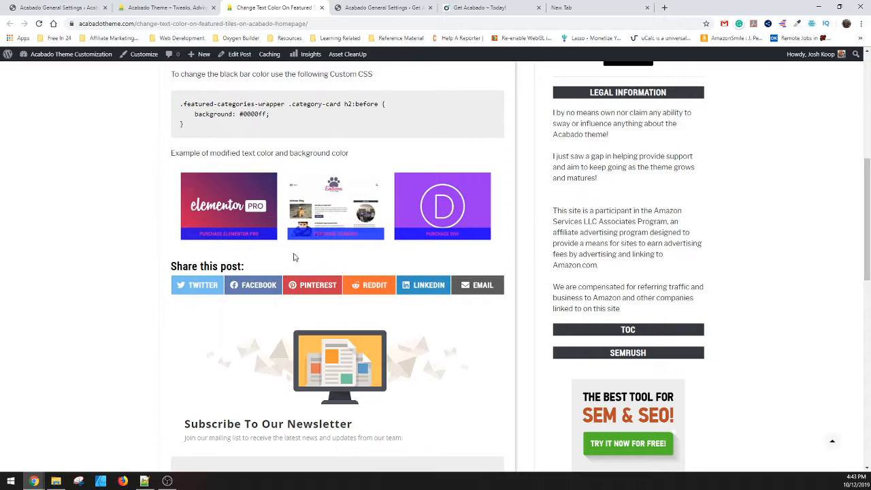
{"action": "mouse_move", "coordinate": [285, 256]}
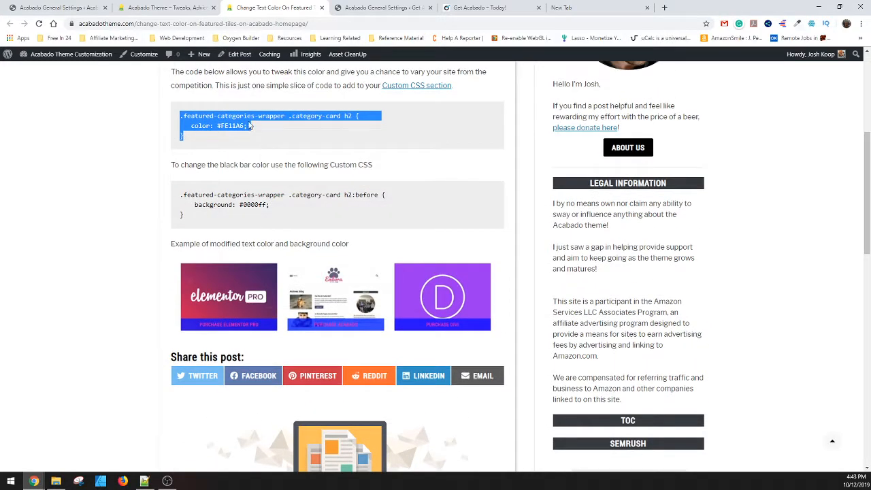
{"action": "scroll", "scroll_direction": "down", "scroll_amount": 3}
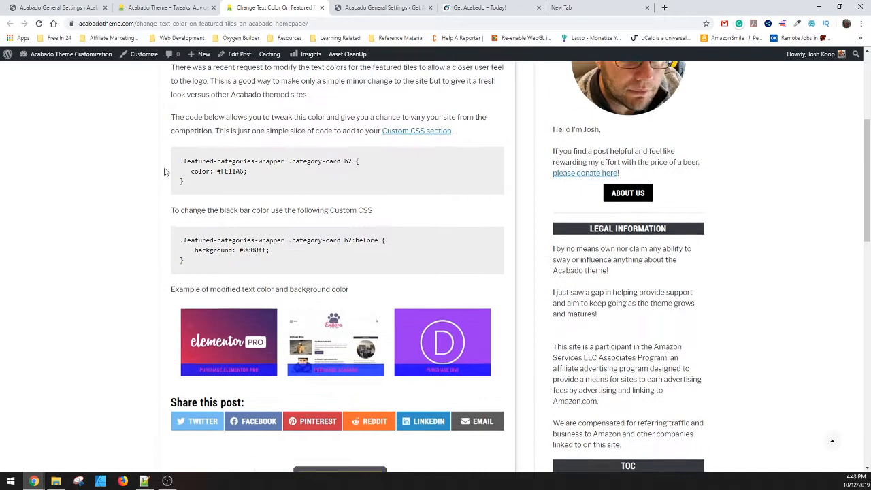
{"action": "mouse_move", "coordinate": [131, 286]}
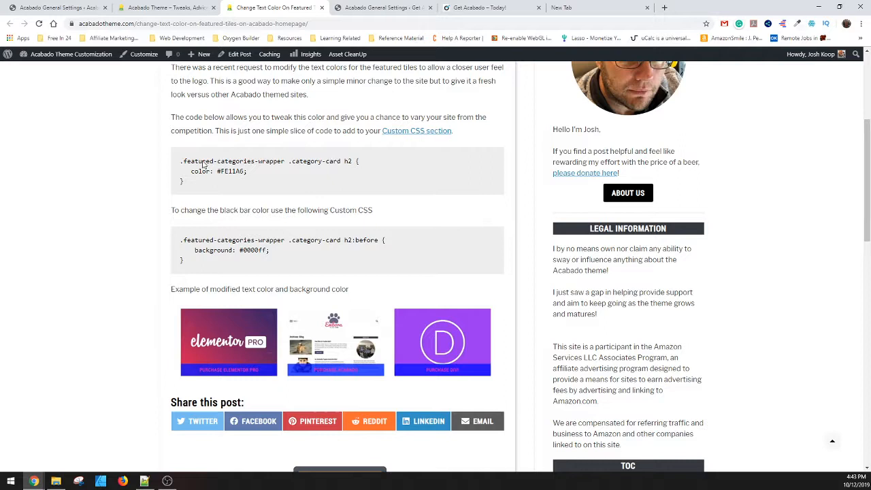
{"action": "mouse_move", "coordinate": [251, 210]}
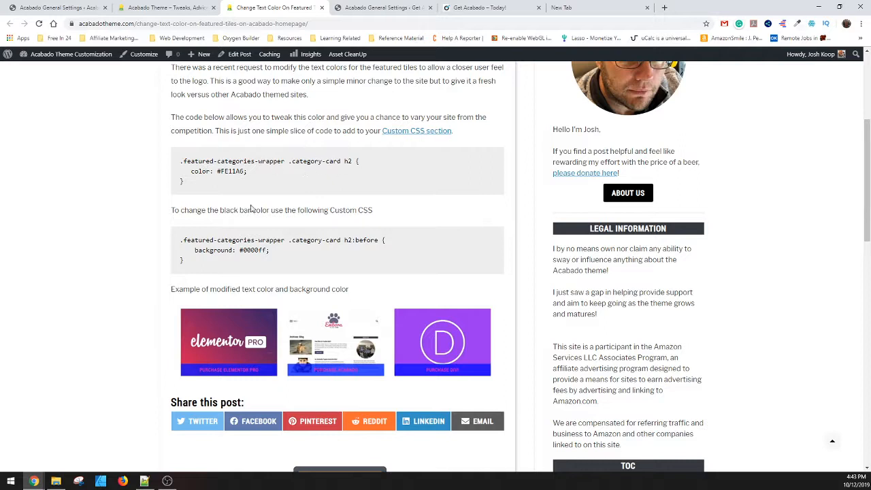
{"action": "mouse_move", "coordinate": [264, 367]}
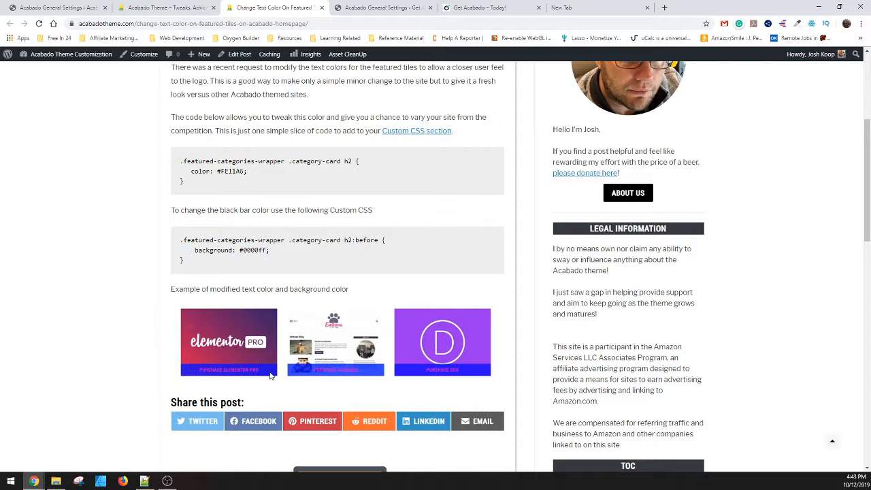
{"action": "mouse_move", "coordinate": [285, 368]}
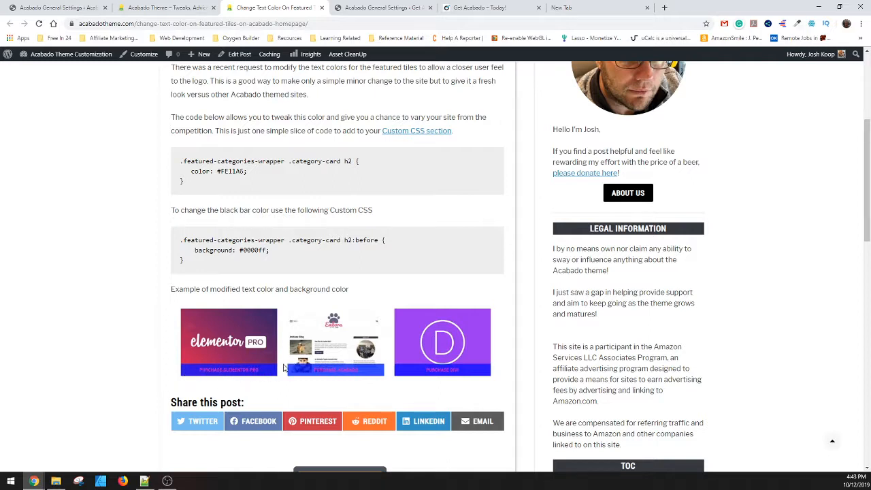
{"action": "mouse_move", "coordinate": [240, 386]}
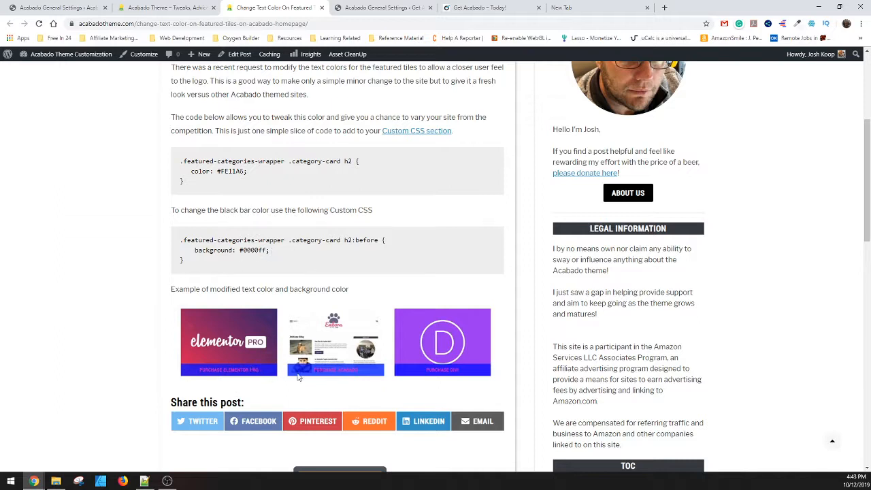
{"action": "mouse_move", "coordinate": [117, 321]}
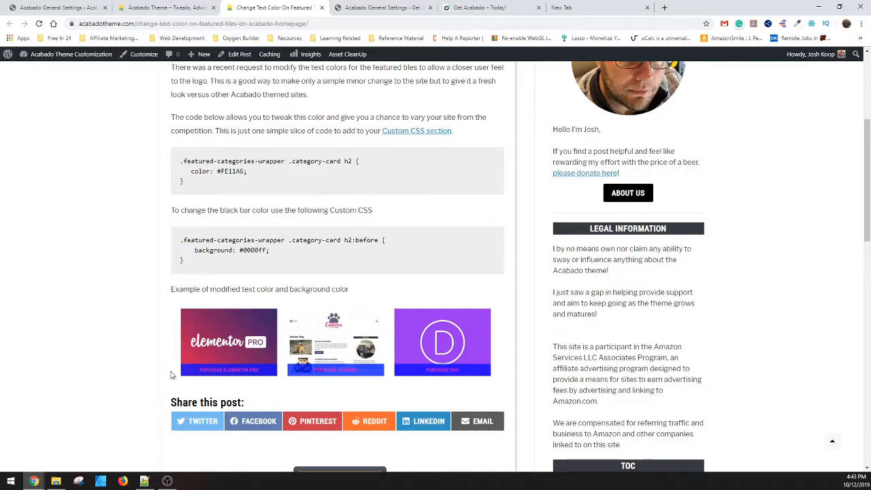
{"action": "mouse_move", "coordinate": [177, 373]}
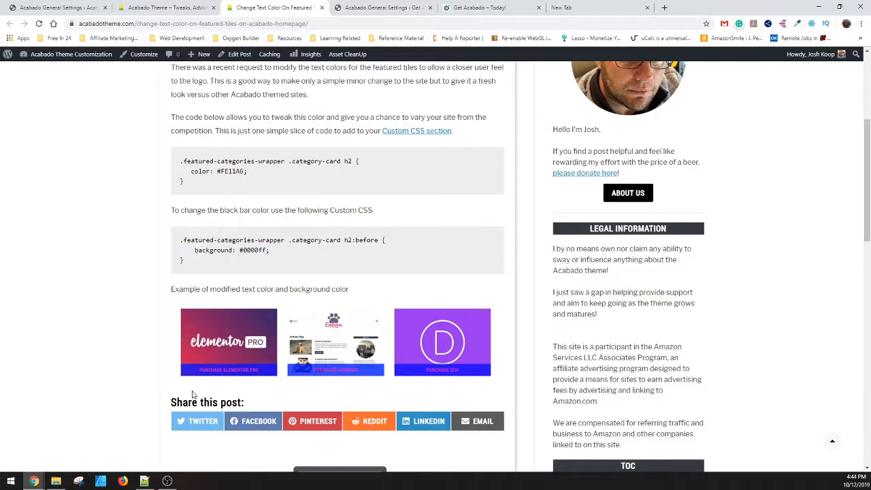
{"action": "mouse_move", "coordinate": [267, 365]}
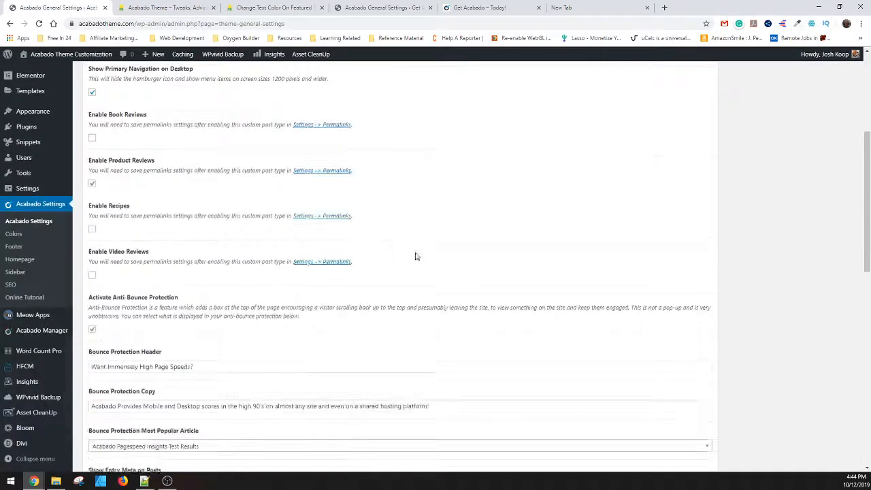
Step: Add the '.featured-categories-wrapper .category-card h2' colour rule to Custom CSS, update, and view the homepage
{"action": "scroll", "scroll_direction": "down", "scroll_amount": 3}
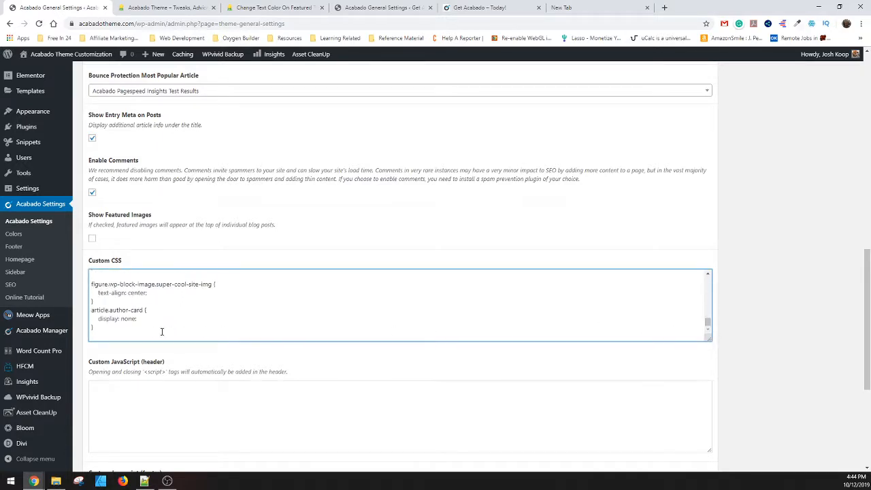
{"action": "type", "text": ".featured-categories-wrapper .category-card h2 {"}
{"action": "type", "text": "color: #FE11A6;"}
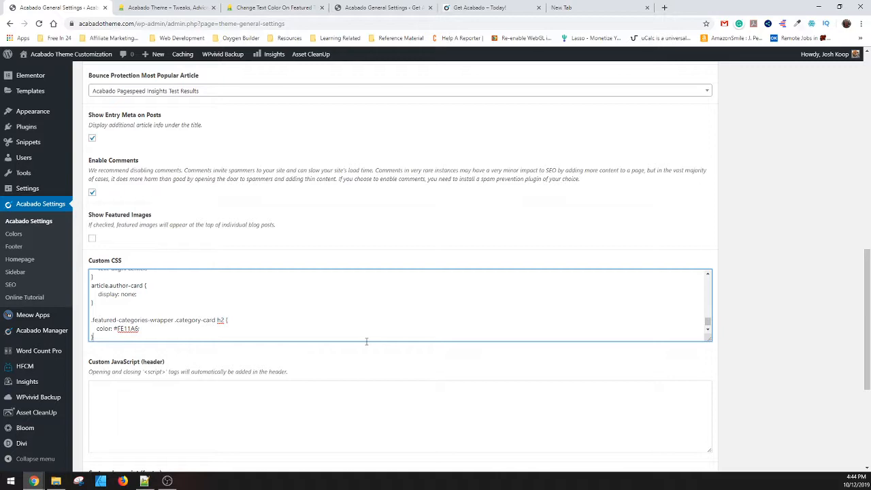
{"action": "left_click", "coordinate": [833, 145]}
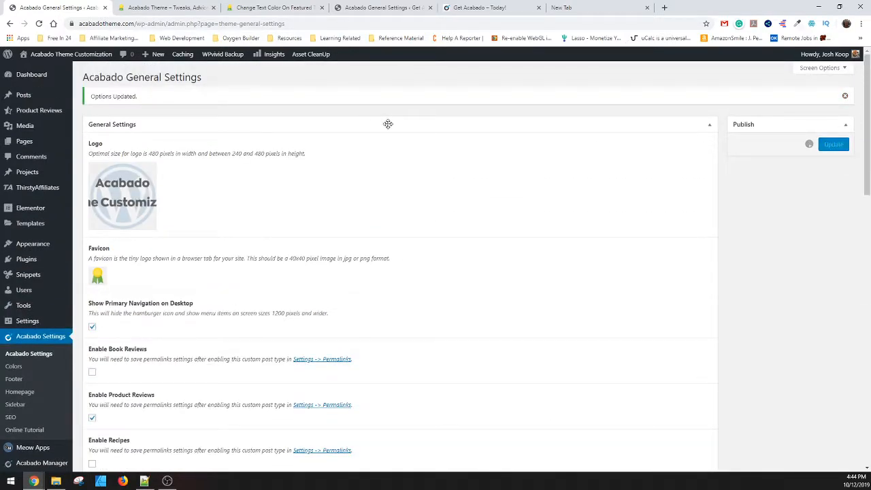
{"action": "left_click", "coordinate": [164, 8]}
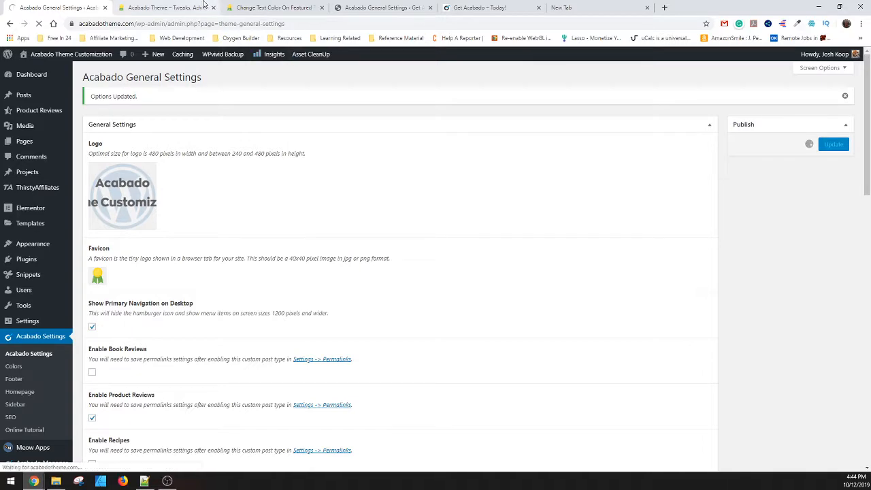
{"action": "left_click", "coordinate": [164, 8]}
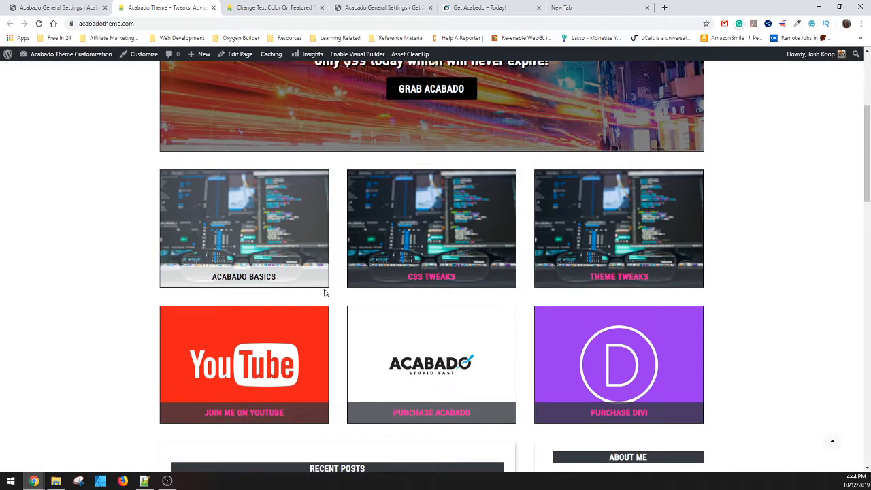
{"action": "mouse_move", "coordinate": [243, 251]}
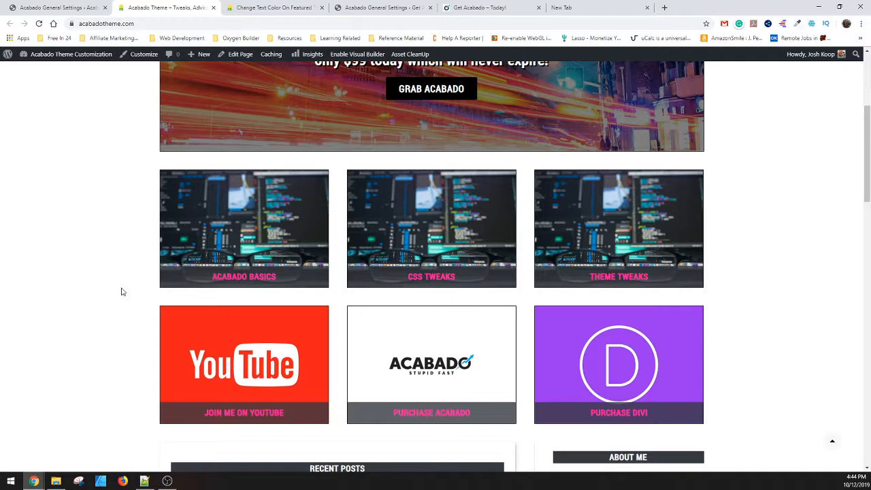
{"action": "mouse_move", "coordinate": [311, 300]}
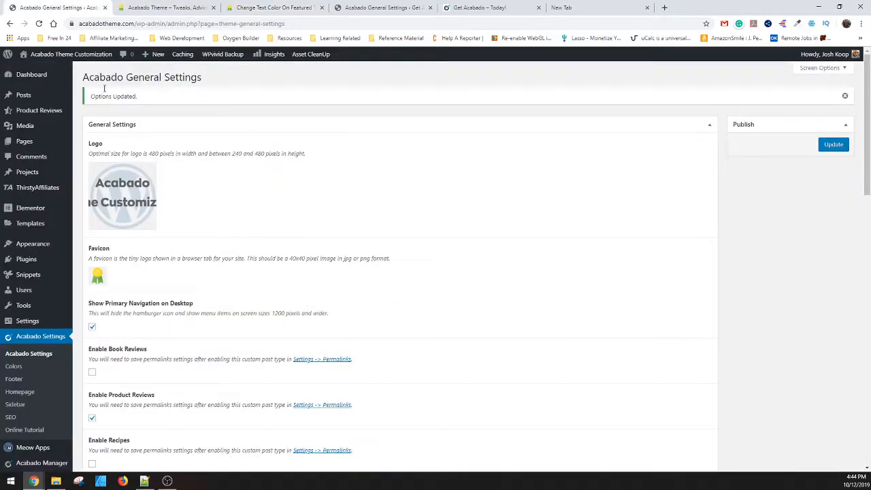
Step: Update the Acabado General Settings so the tile bar background CSS goes live
{"action": "scroll", "scroll_direction": "down", "scroll_amount": 3}
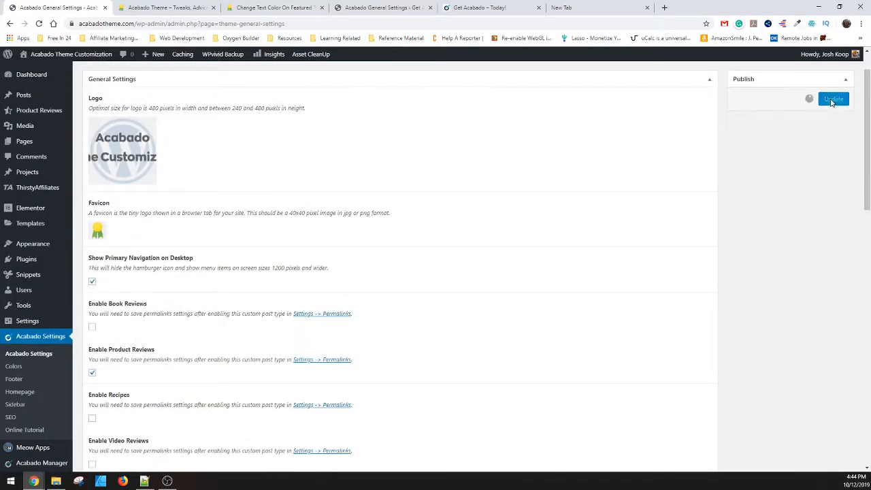
{"action": "left_click", "coordinate": [833, 98]}
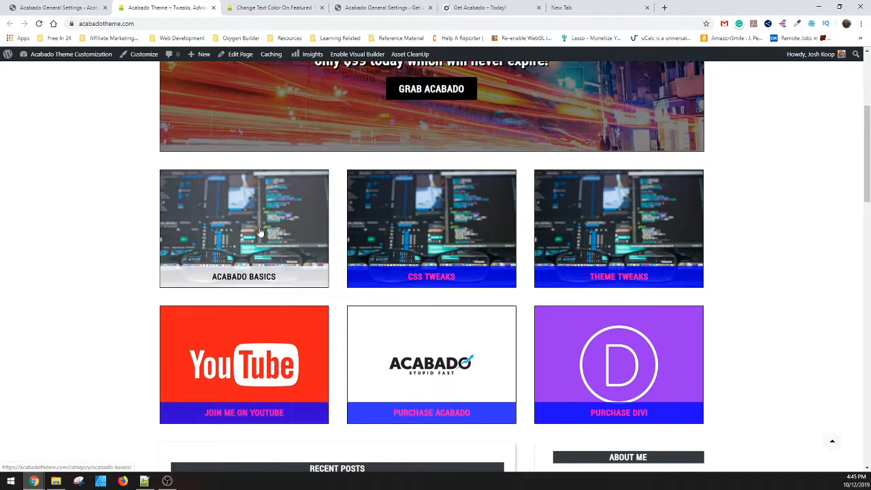
{"action": "mouse_move", "coordinate": [293, 272]}
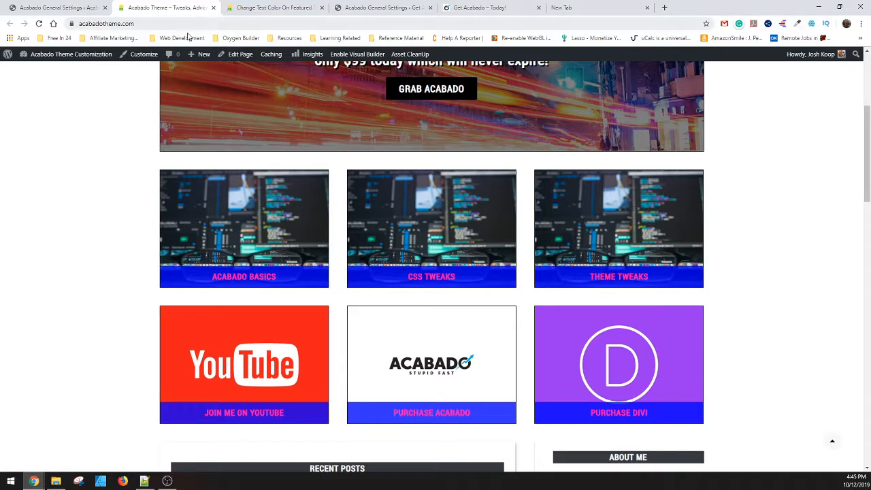
{"action": "mouse_move", "coordinate": [146, 232]}
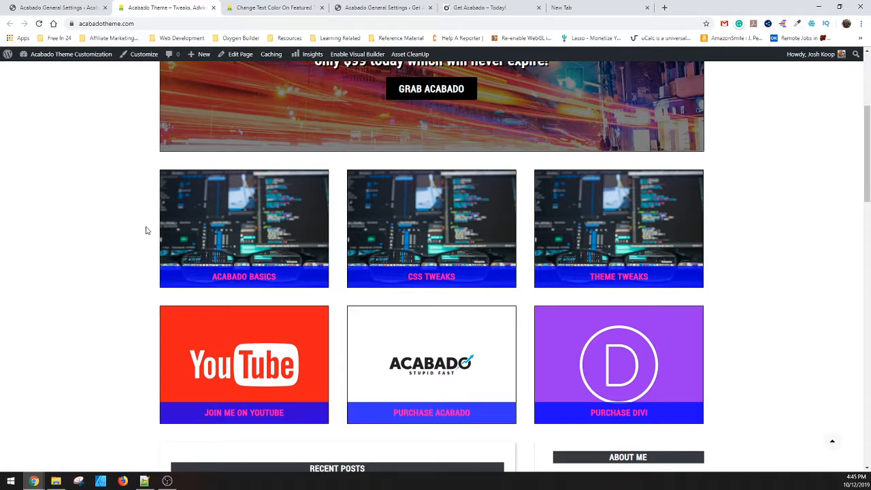
{"action": "mouse_move", "coordinate": [244, 228]}
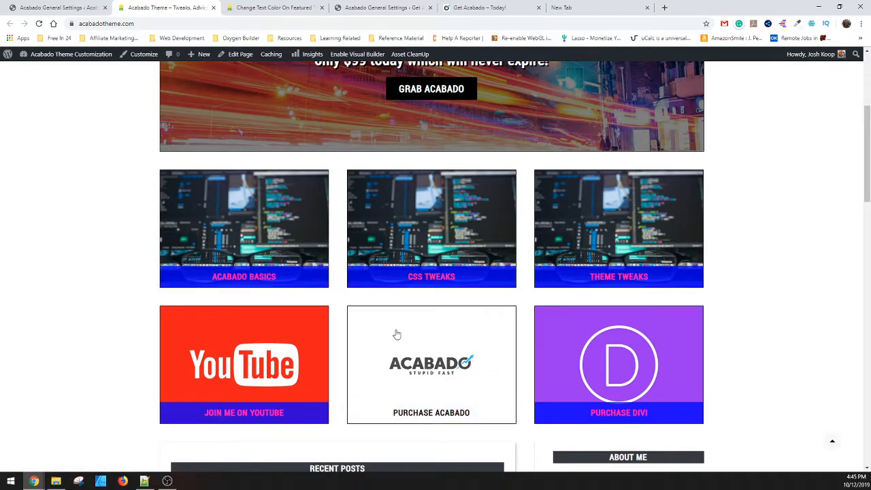
{"action": "mouse_move", "coordinate": [495, 362]}
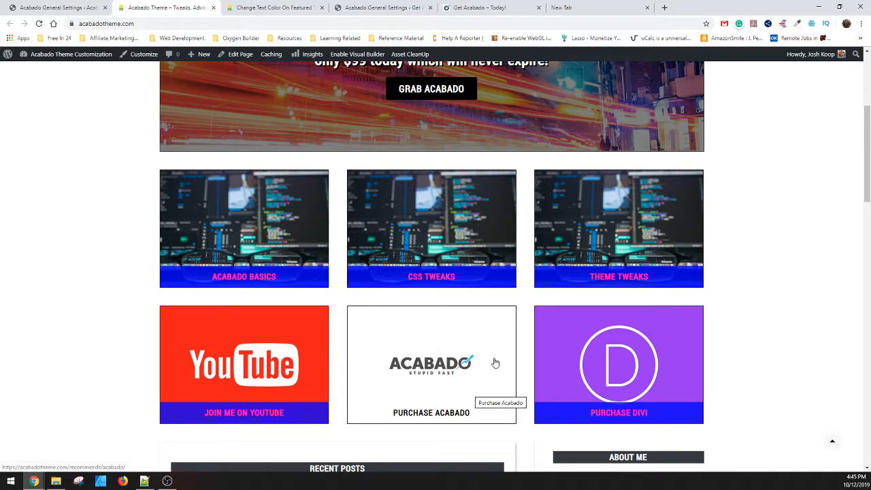
{"action": "mouse_move", "coordinate": [367, 355]}
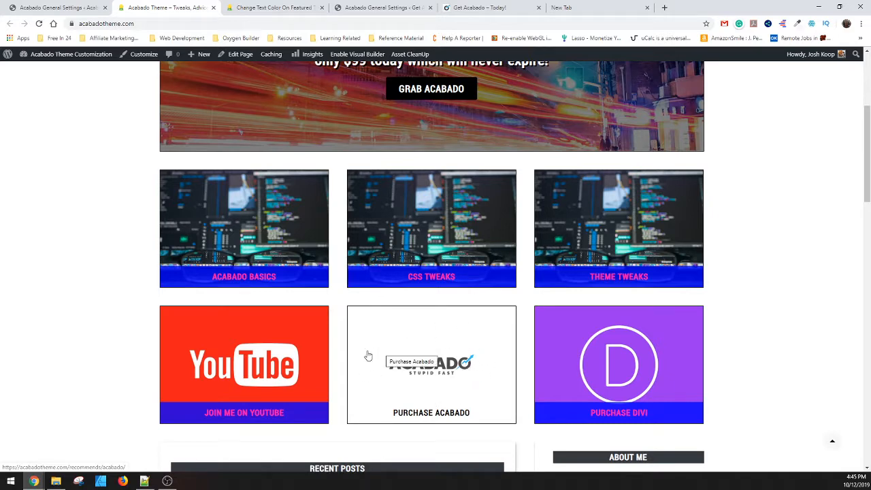
{"action": "mouse_move", "coordinate": [454, 341]}
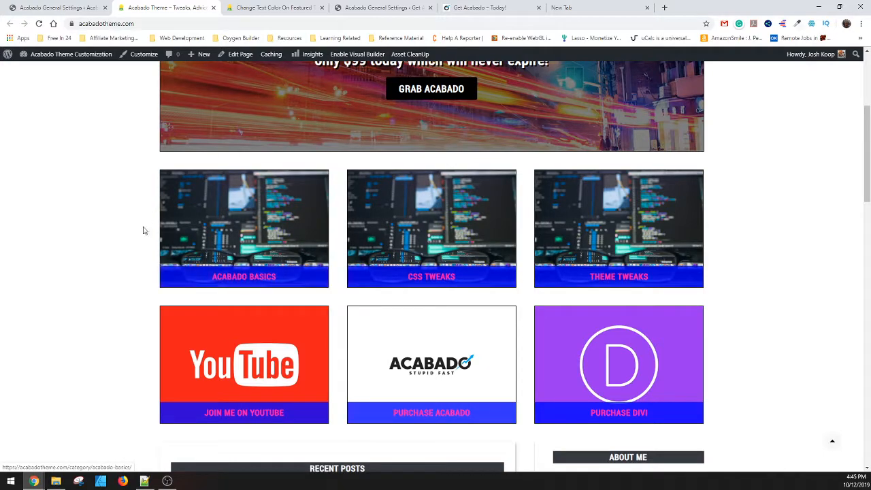
{"action": "mouse_move", "coordinate": [279, 343]}
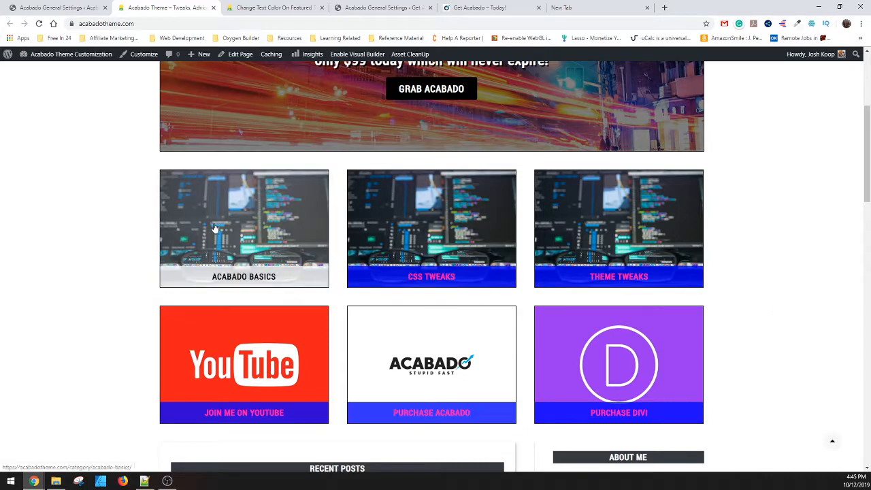
{"action": "mouse_move", "coordinate": [270, 258]}
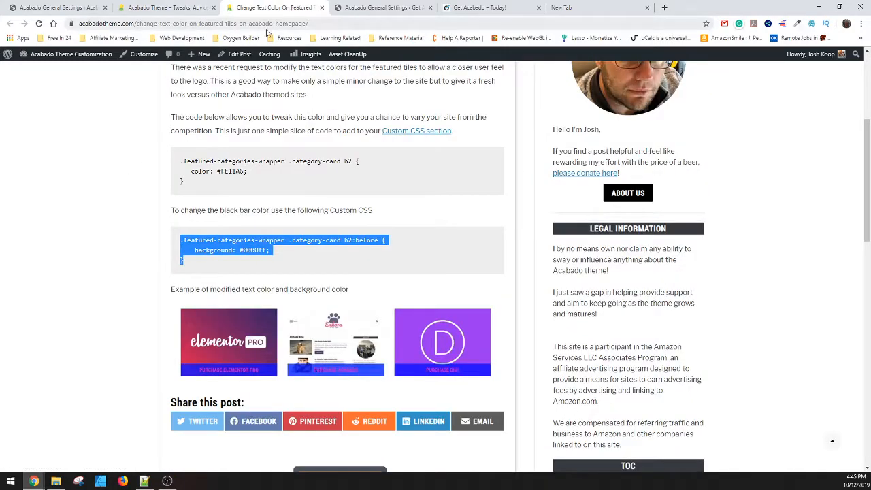
{"action": "mouse_move", "coordinate": [265, 9]}
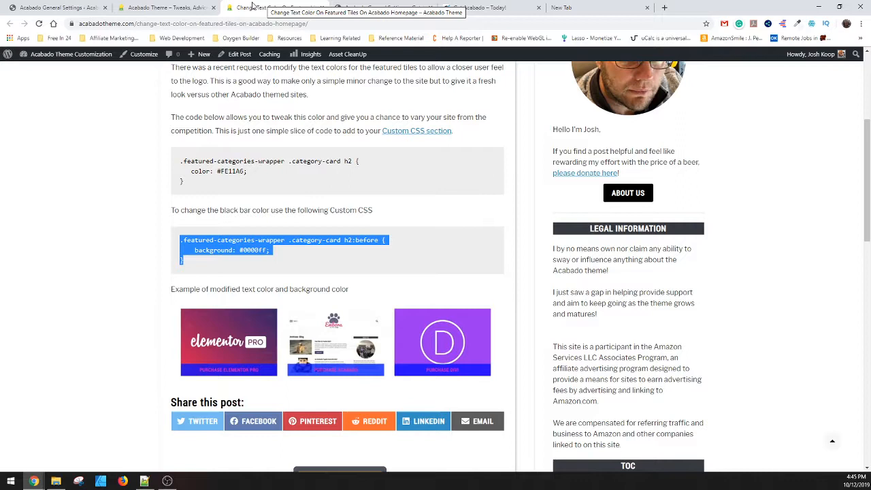
{"action": "mouse_move", "coordinate": [310, 6]}
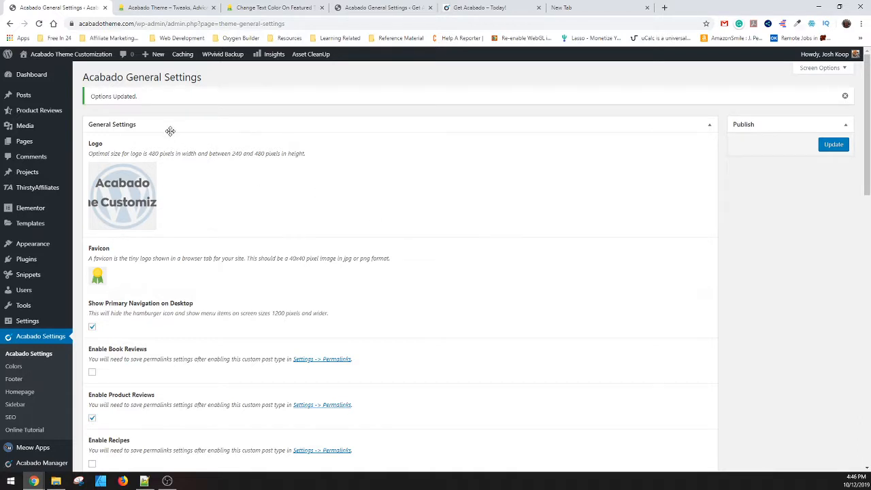
{"action": "mouse_move", "coordinate": [158, 107]}
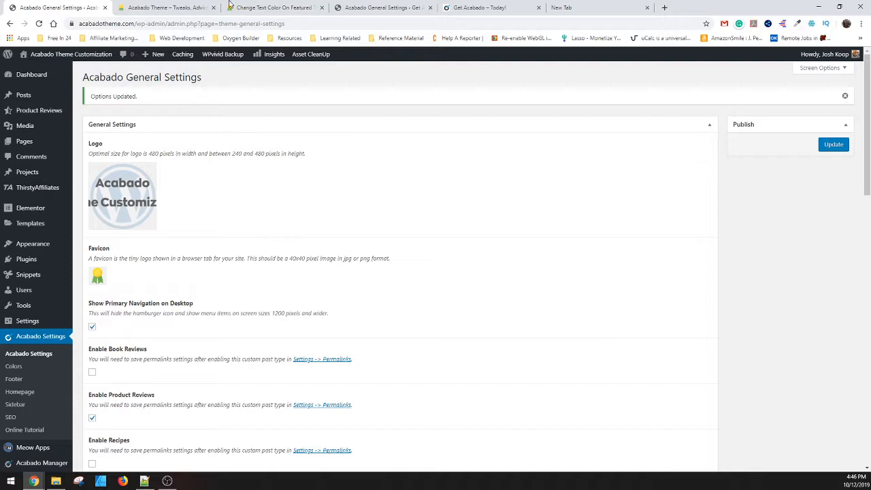
Step: Update the Acabado General Settings once more and return to the homepage
{"action": "left_click", "coordinate": [163, 8]}
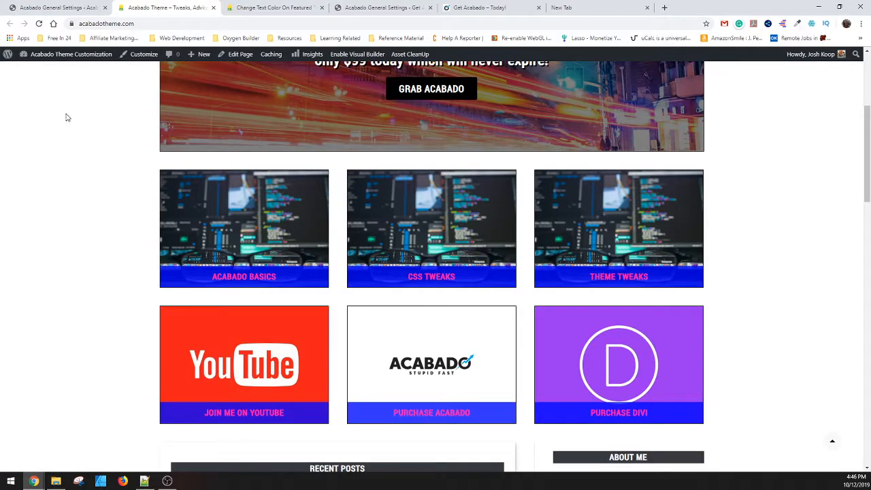
{"action": "mouse_move", "coordinate": [96, 142]}
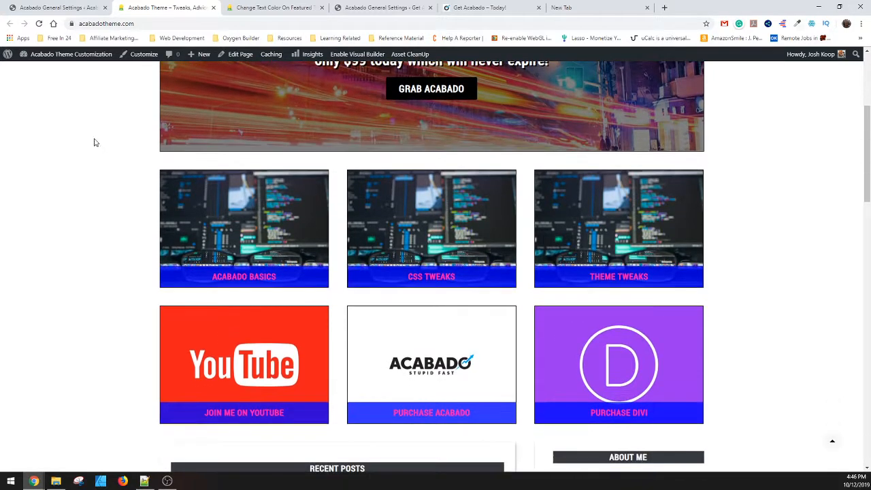
{"action": "mouse_move", "coordinate": [63, 169]}
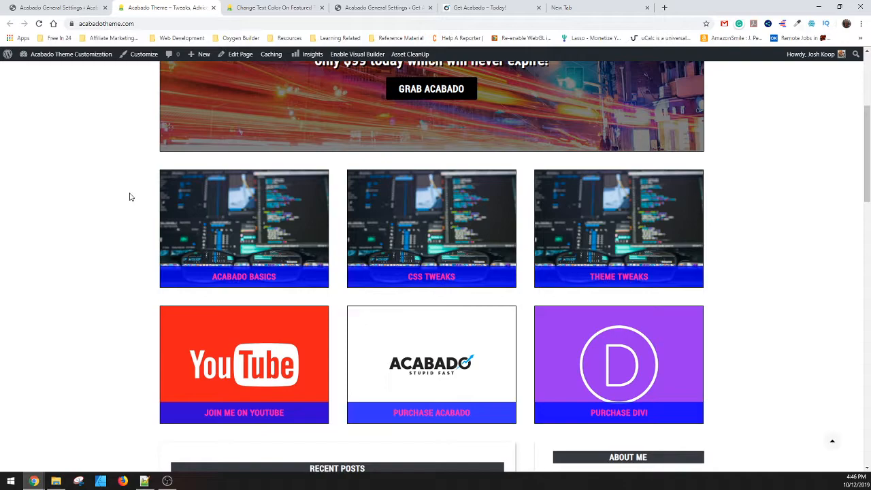
{"action": "scroll", "scroll_direction": "down", "scroll_amount": 3}
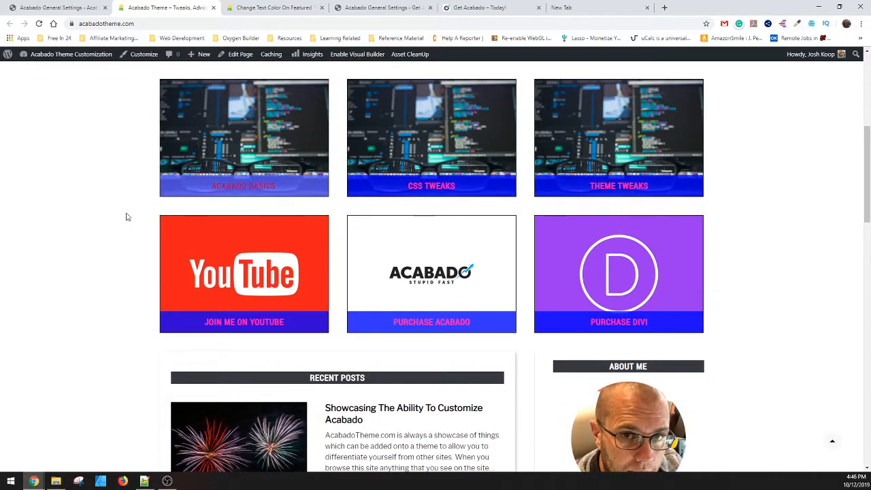
{"action": "scroll", "scroll_direction": "up", "scroll_amount": 3}
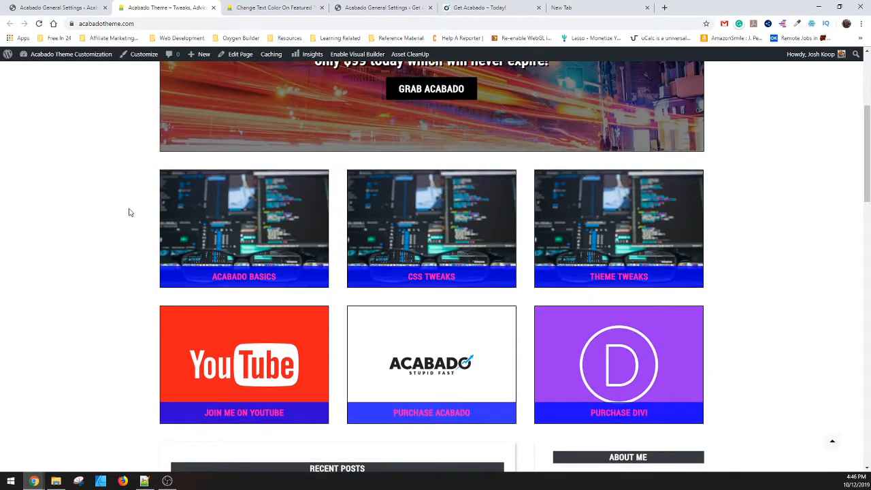
{"action": "scroll", "scroll_direction": "down", "scroll_amount": 3}
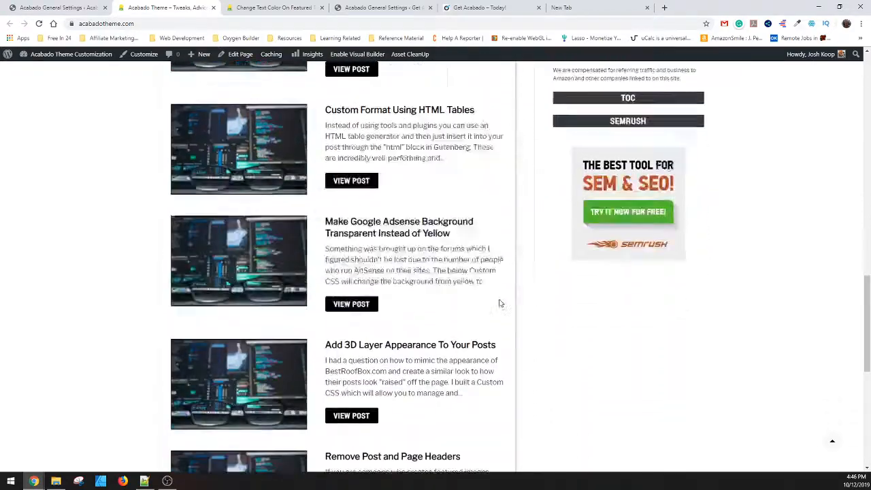
{"action": "scroll", "scroll_direction": "down", "scroll_amount": 3}
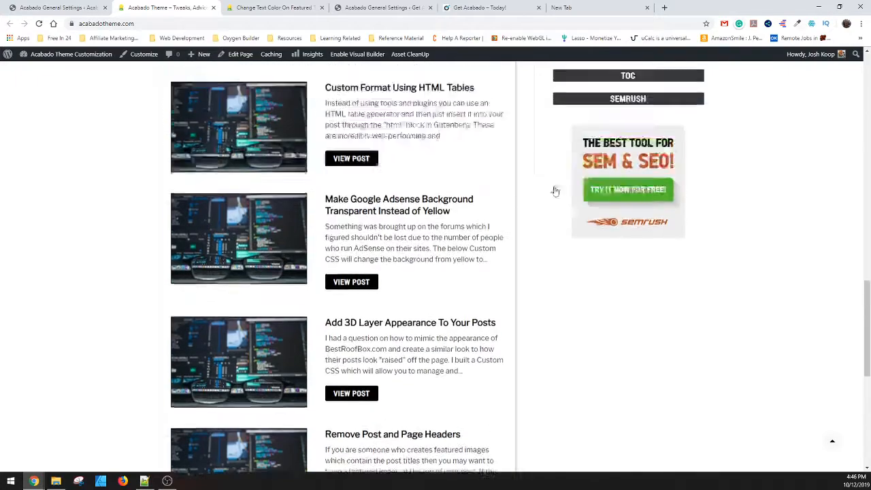
{"action": "scroll", "scroll_direction": "up", "scroll_amount": 3}
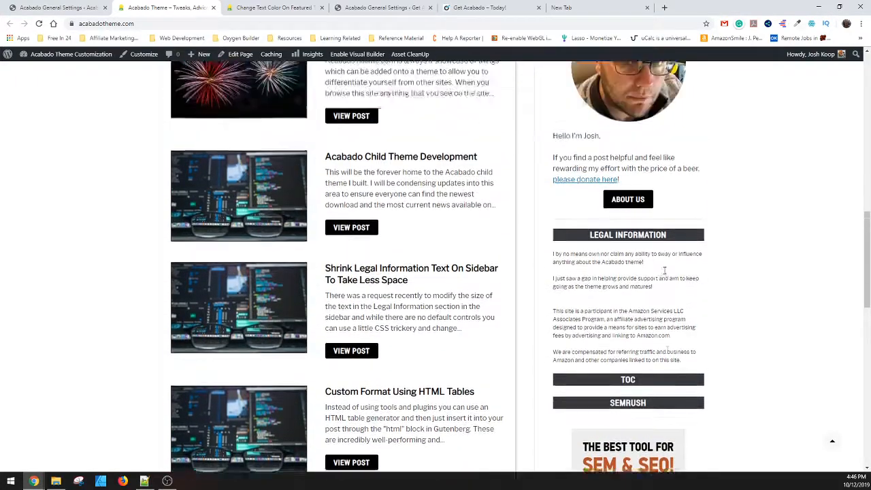
{"action": "scroll", "scroll_direction": "up", "scroll_amount": 3}
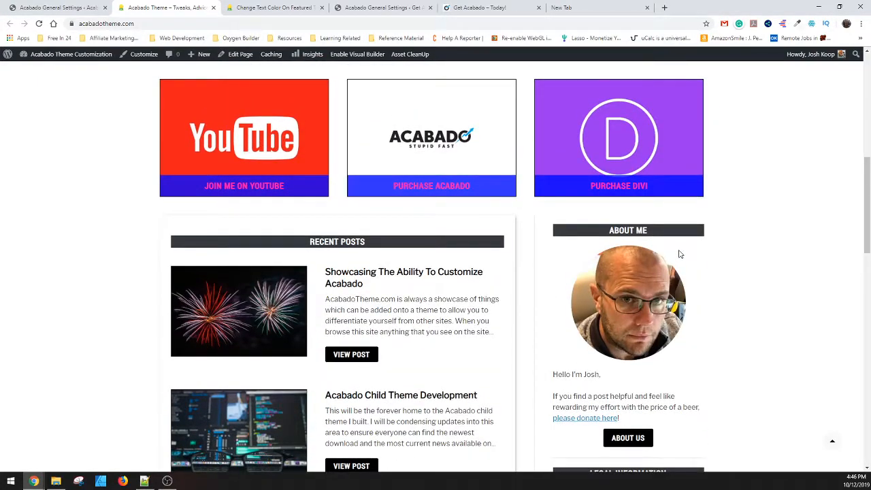
{"action": "mouse_move", "coordinate": [558, 242]}
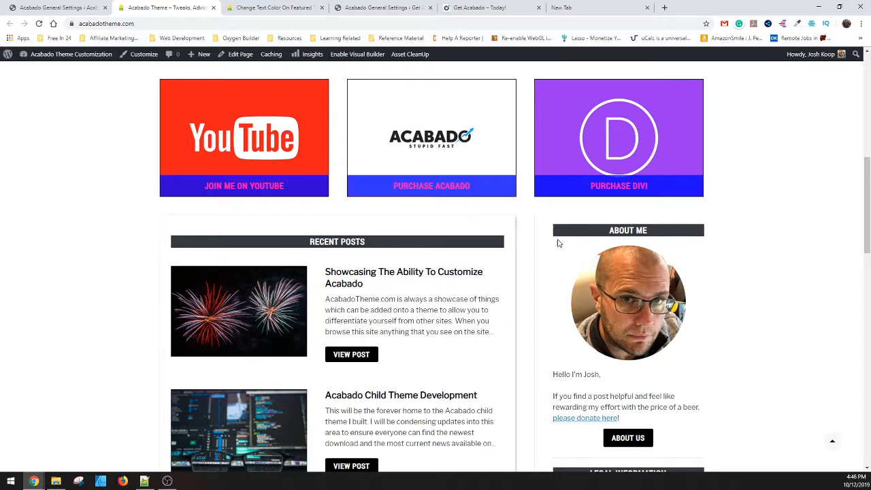
{"action": "mouse_move", "coordinate": [610, 223]}
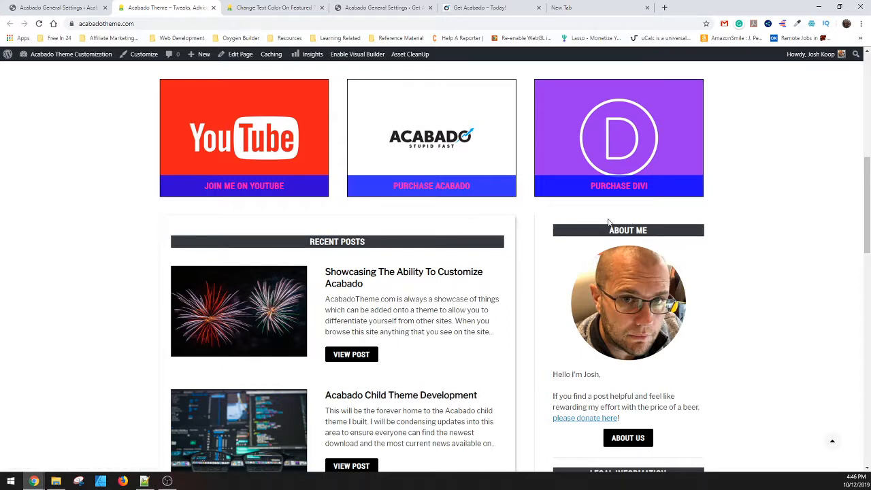
{"action": "mouse_move", "coordinate": [662, 224]}
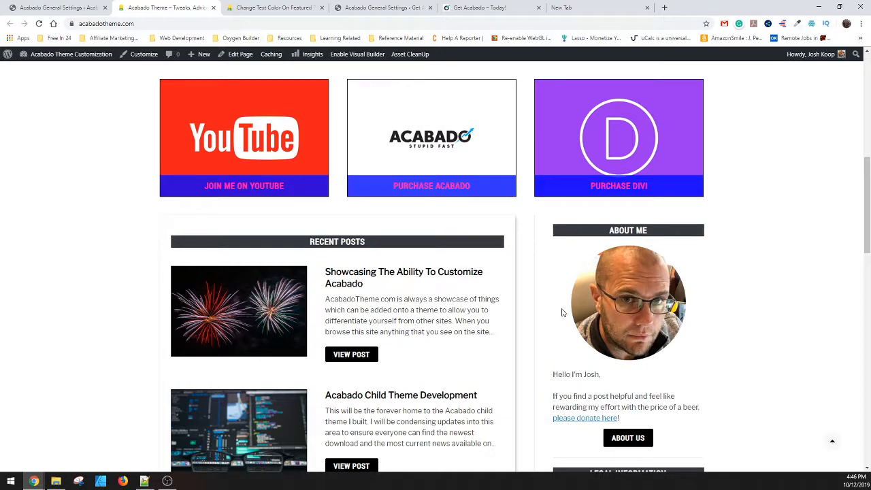
{"action": "scroll", "scroll_direction": "down", "scroll_amount": 3}
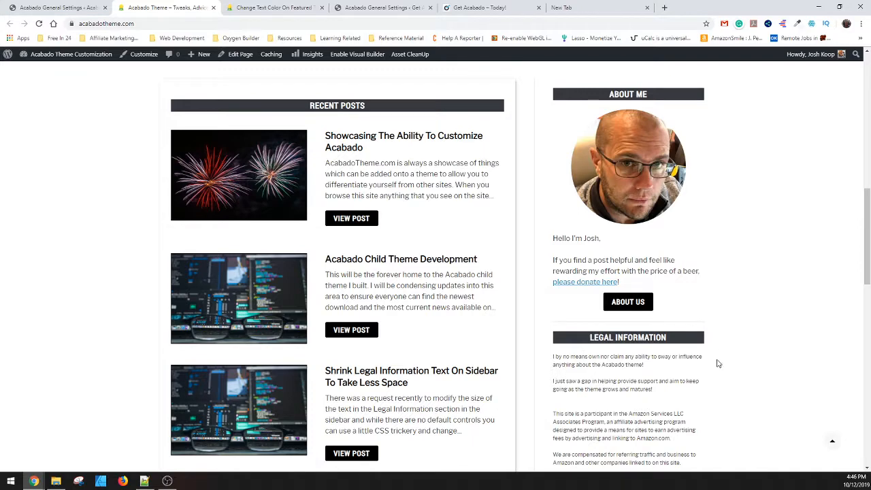
{"action": "scroll", "scroll_direction": "down", "scroll_amount": 3}
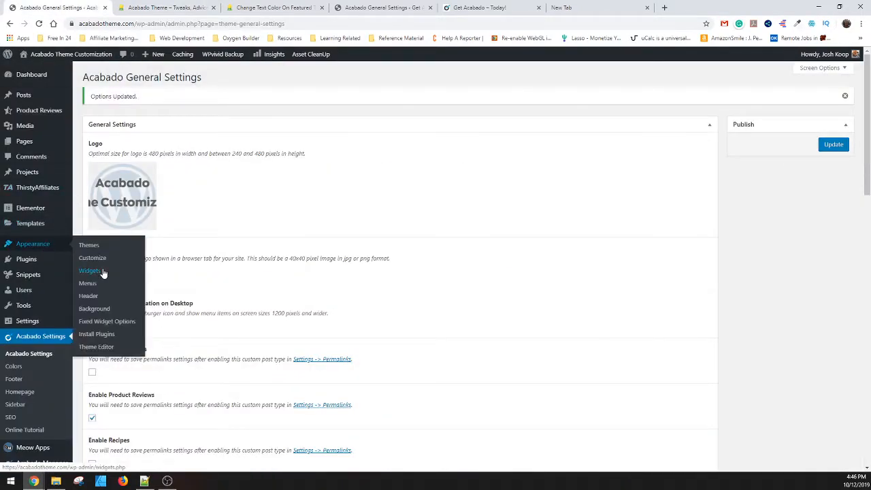
Step: Visit the Widgets and Themes admin pages, then return to the live homepage
{"action": "left_click", "coordinate": [90, 270]}
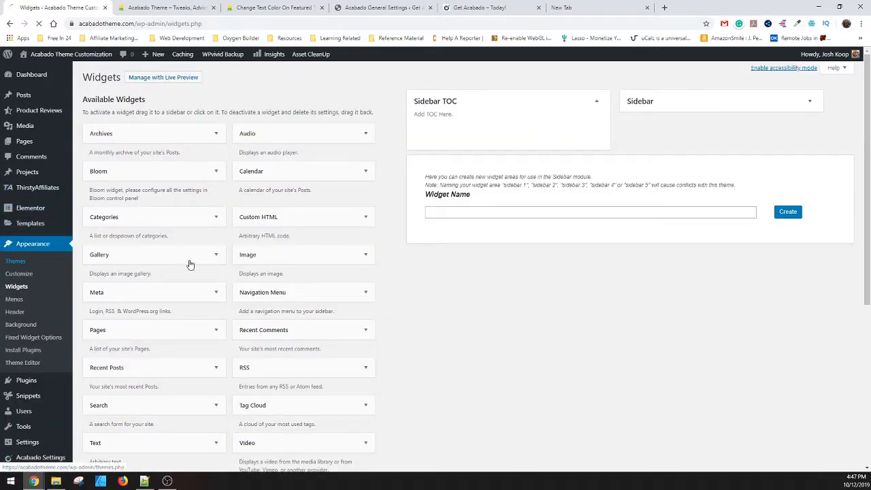
{"action": "left_click", "coordinate": [15, 262]}
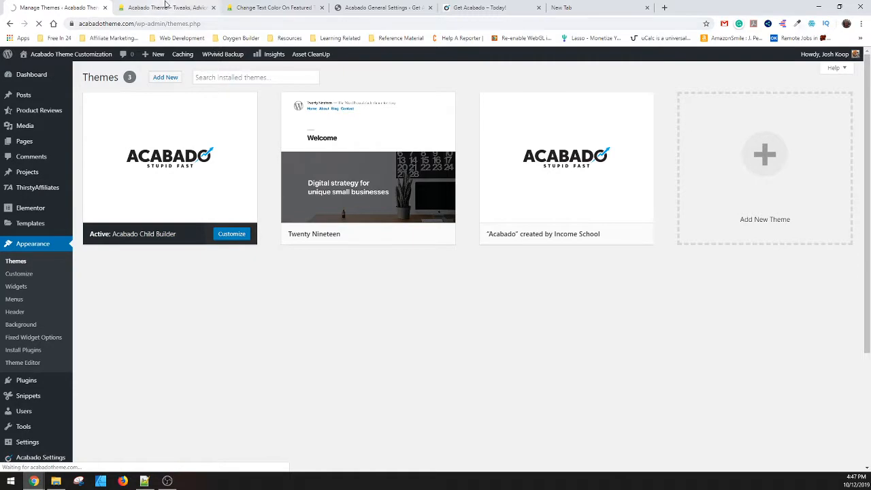
{"action": "left_click", "coordinate": [166, 9]}
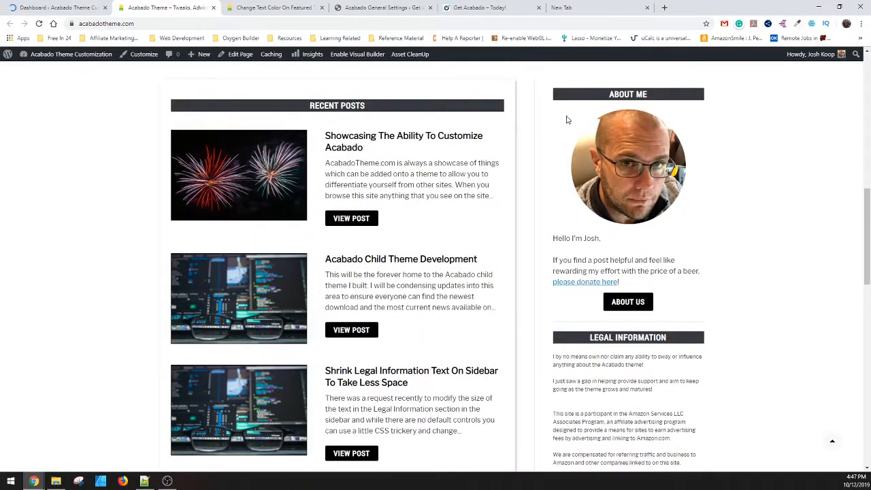
{"action": "mouse_move", "coordinate": [727, 288]}
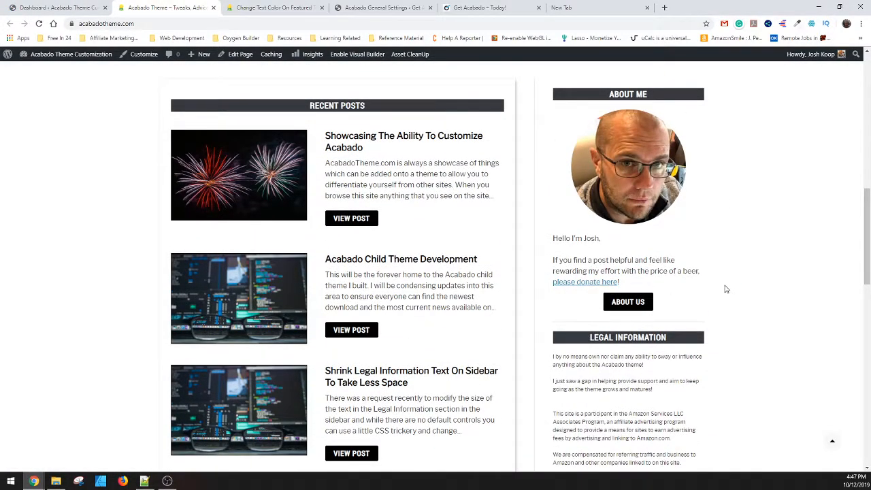
{"action": "mouse_move", "coordinate": [640, 265]}
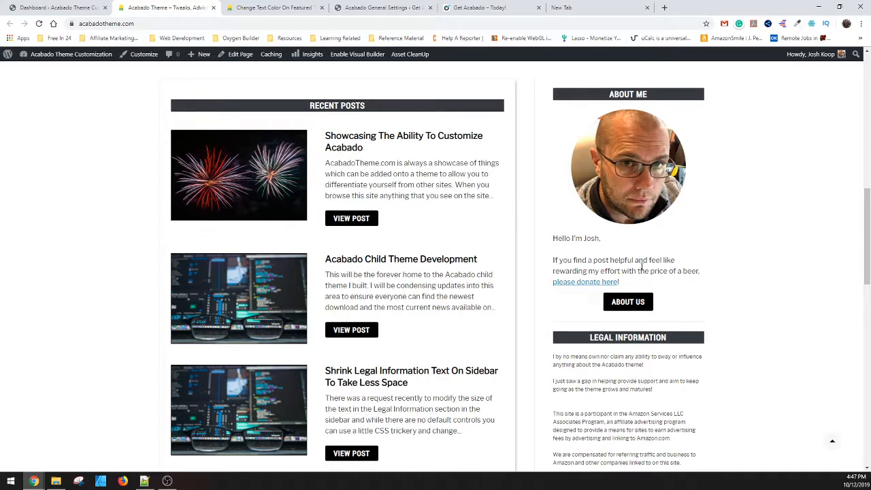
{"action": "mouse_move", "coordinate": [602, 89]}
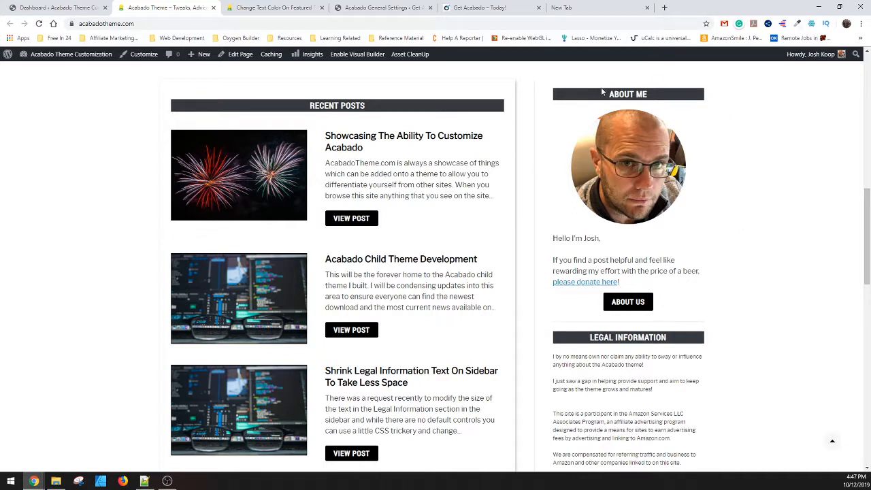
Step: Open the 'Acabado Child Theme Development' post from Recent Posts
{"action": "left_click", "coordinate": [400, 258]}
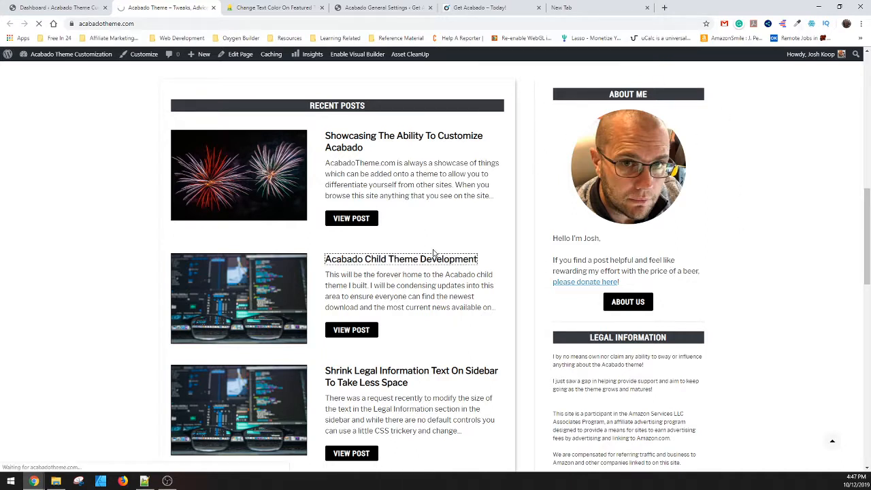
{"action": "left_click", "coordinate": [401, 259]}
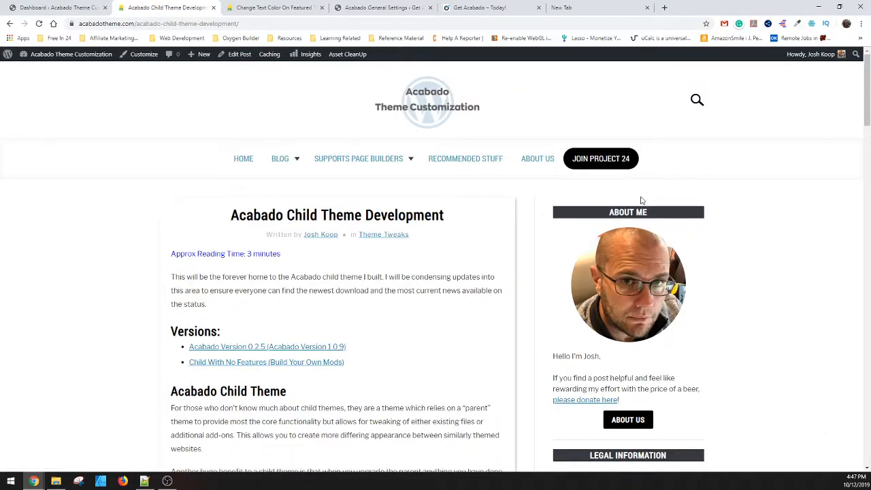
{"action": "scroll", "scroll_direction": "down", "scroll_amount": 3}
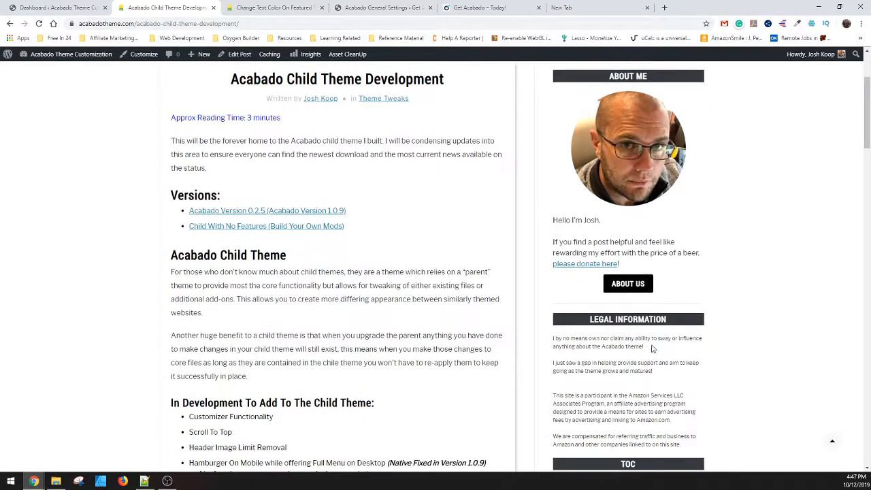
{"action": "scroll", "scroll_direction": "down", "scroll_amount": 3}
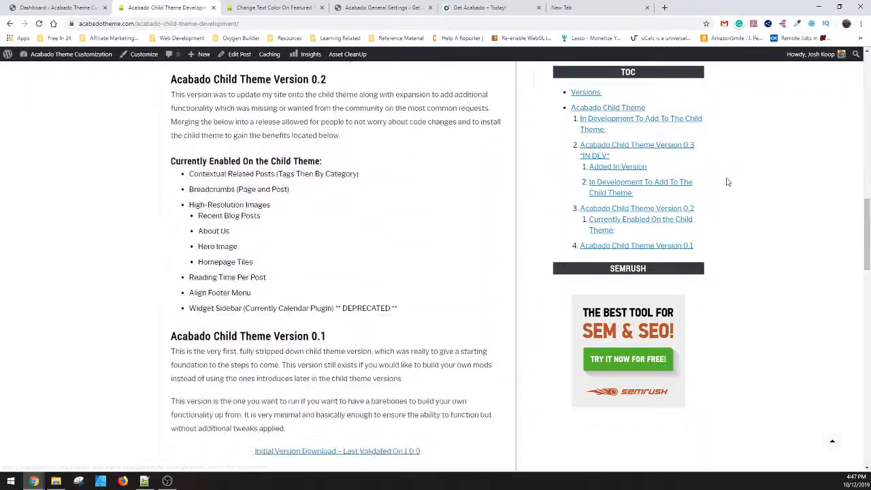
{"action": "scroll", "scroll_direction": "down", "scroll_amount": 3}
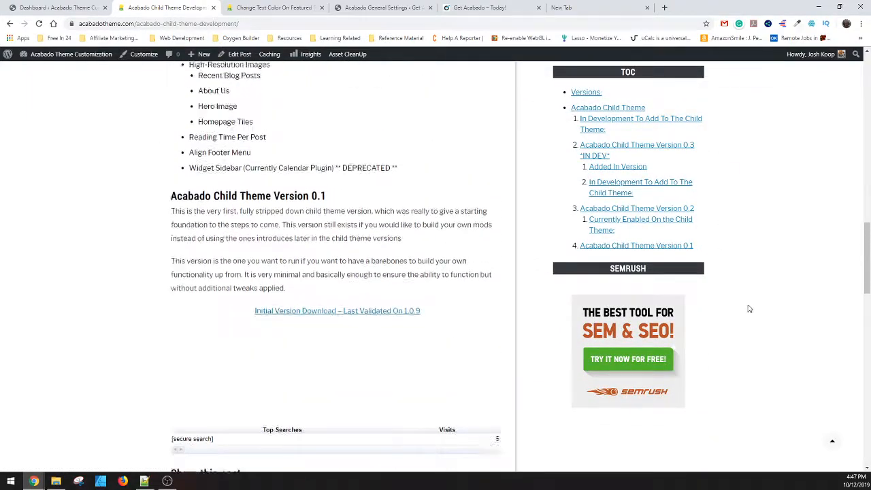
{"action": "scroll", "scroll_direction": "up", "scroll_amount": 3}
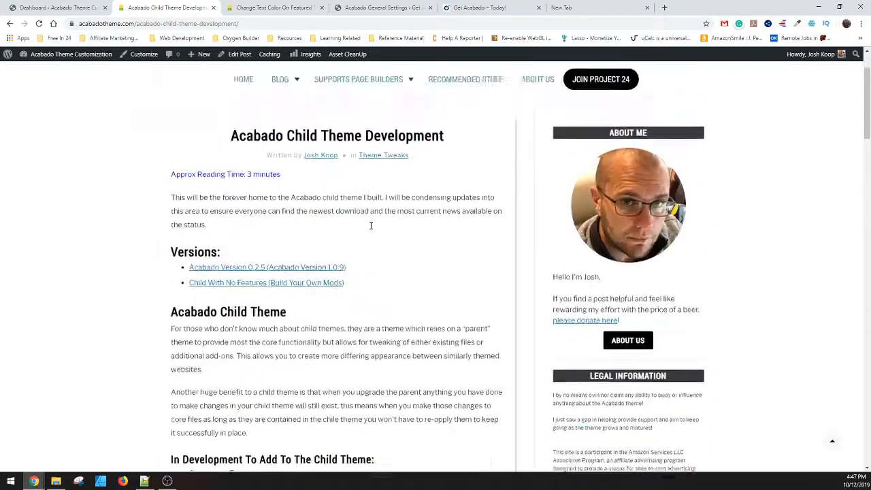
{"action": "scroll", "scroll_direction": "down", "scroll_amount": 3}
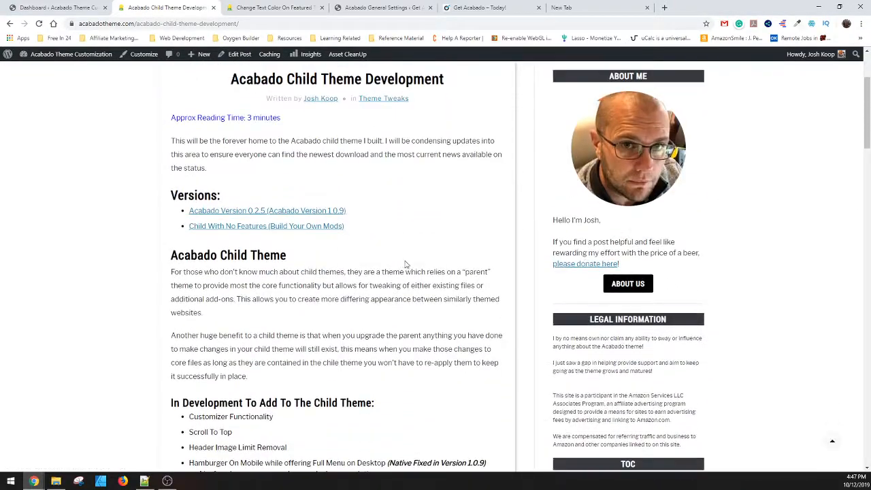
{"action": "scroll", "scroll_direction": "down", "scroll_amount": 3}
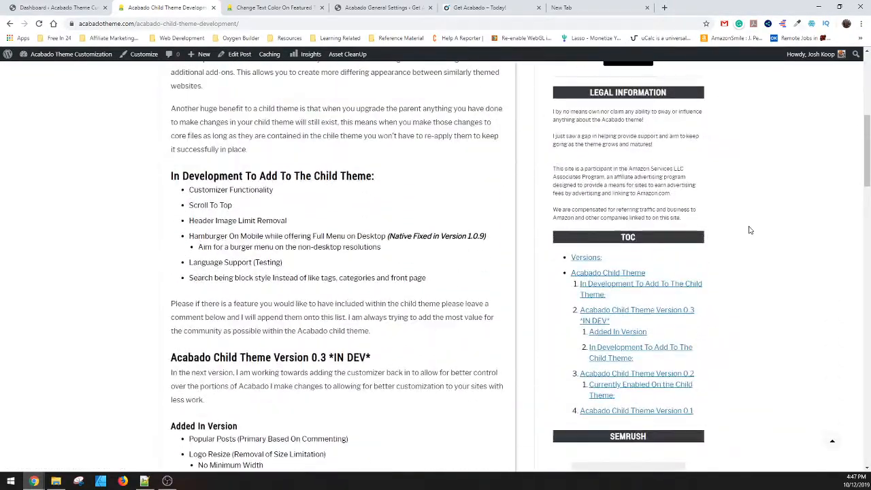
{"action": "scroll", "scroll_direction": "down", "scroll_amount": 3}
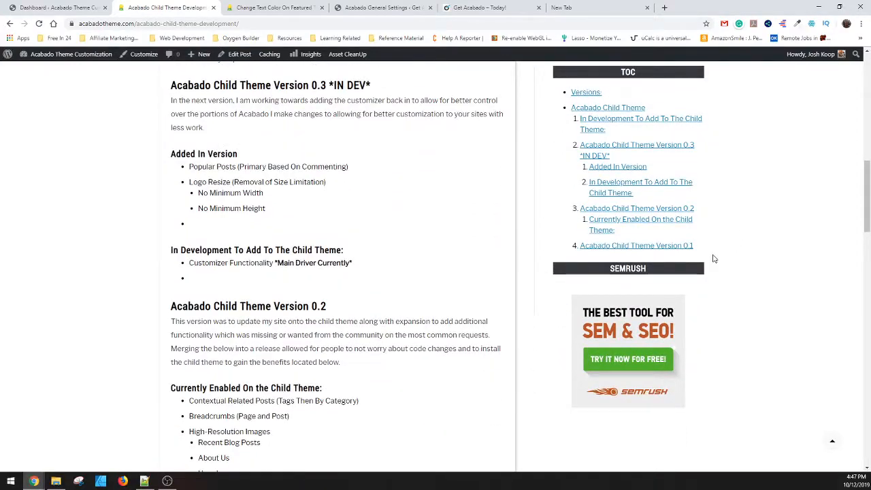
{"action": "mouse_move", "coordinate": [491, 189]}
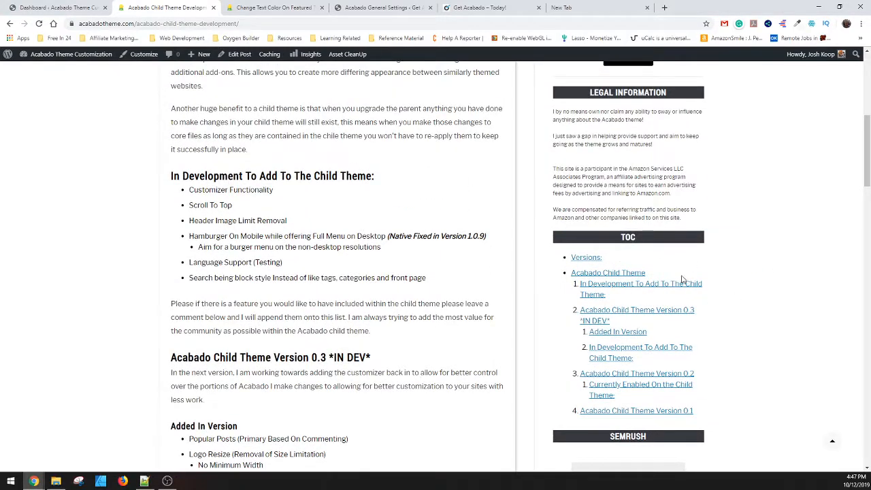
{"action": "mouse_move", "coordinate": [670, 357]}
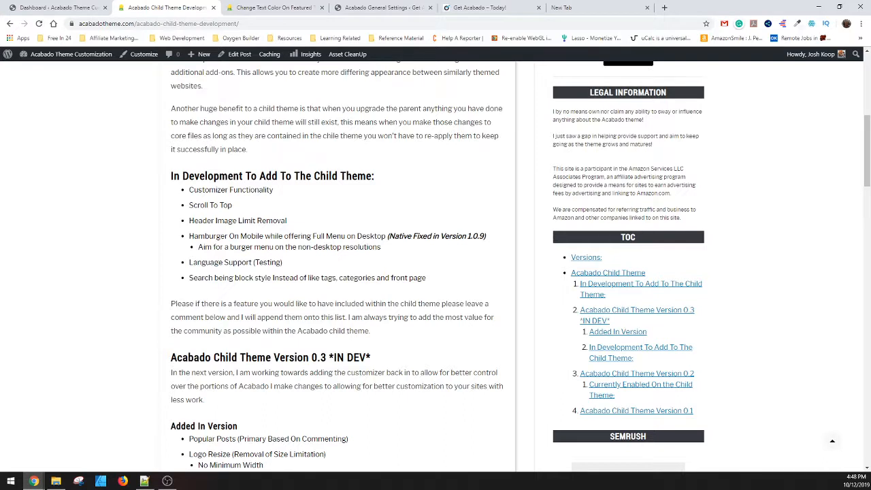
{"action": "mouse_move", "coordinate": [109, 234]}
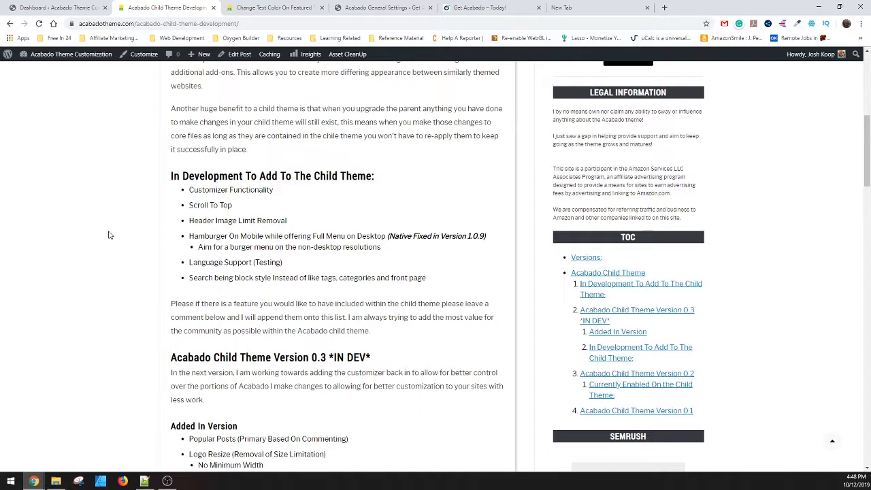
{"action": "mouse_move", "coordinate": [134, 305]}
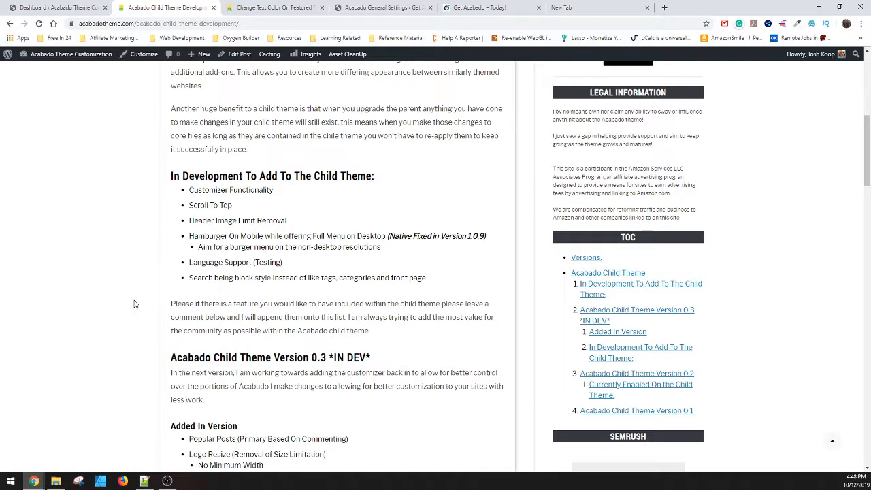